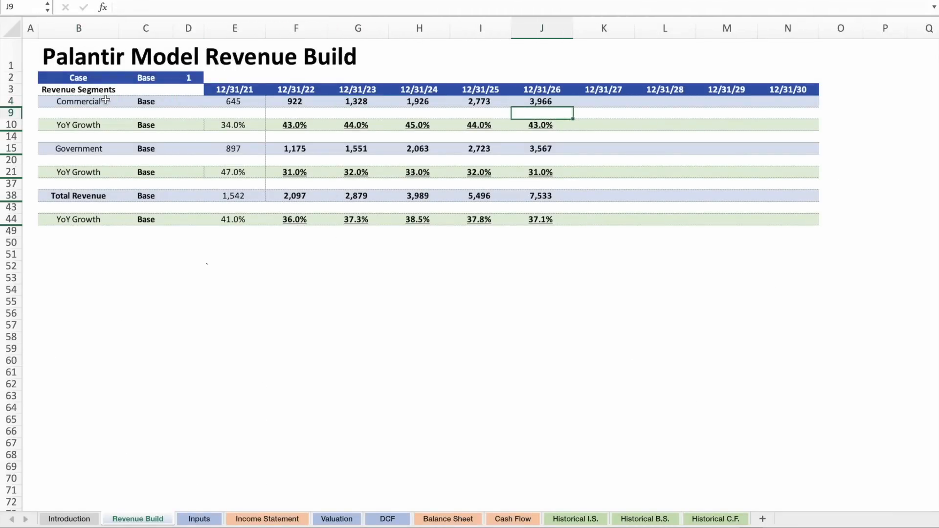
# Review the Commercial segment label, case-switching formula in C2, 12/31/21 date and 2021 revenue of 645.
pyautogui.click(294, 124)
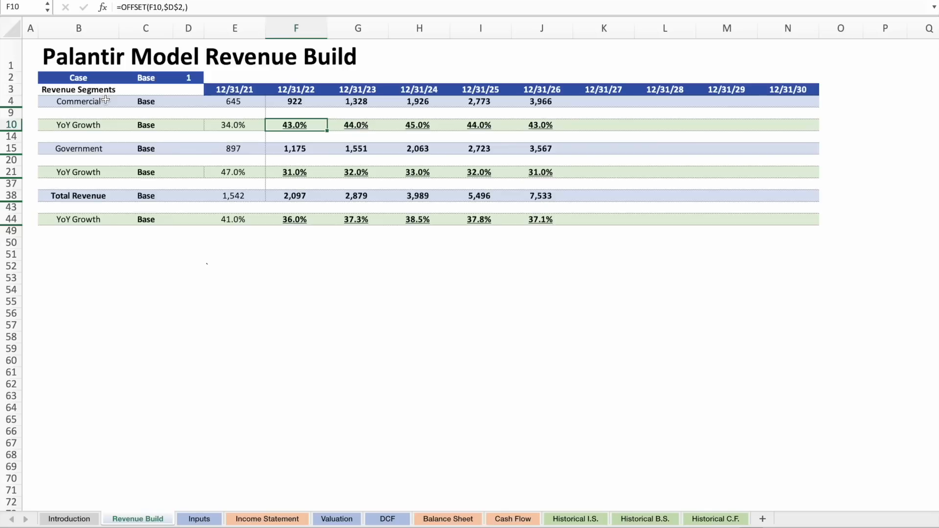
pyautogui.click(78, 101)
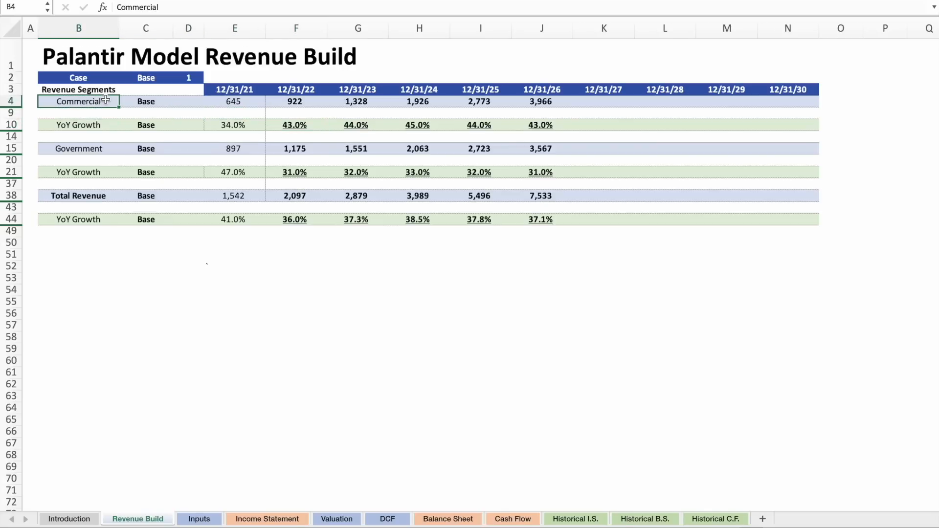
pyautogui.click(78, 148)
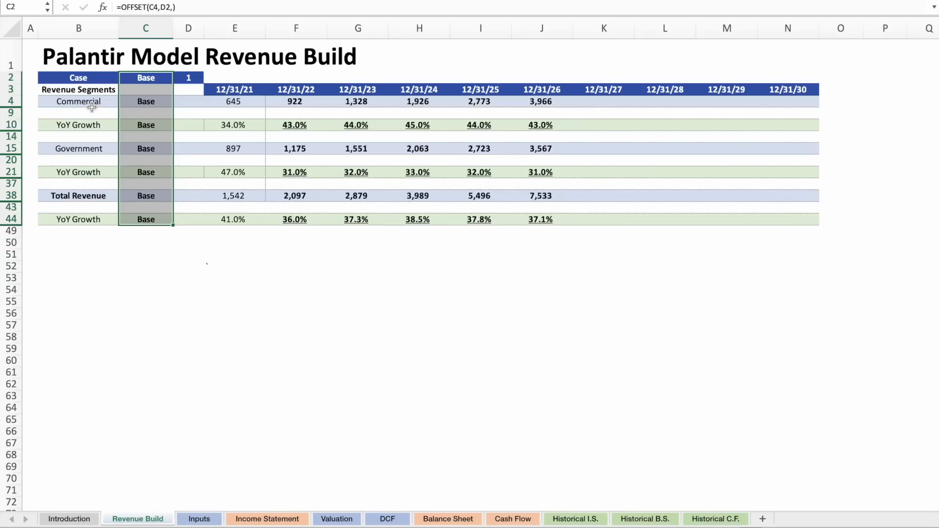
pyautogui.click(79, 101)
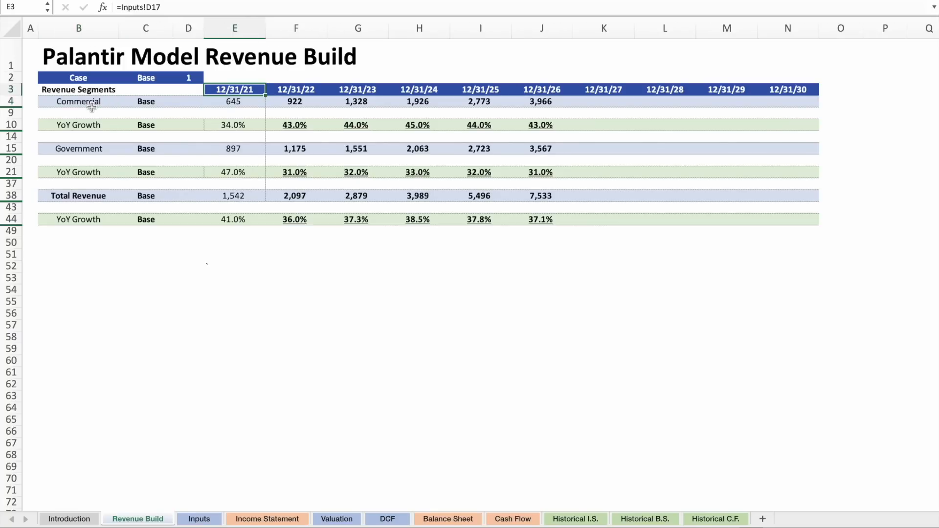
pyautogui.click(234, 101)
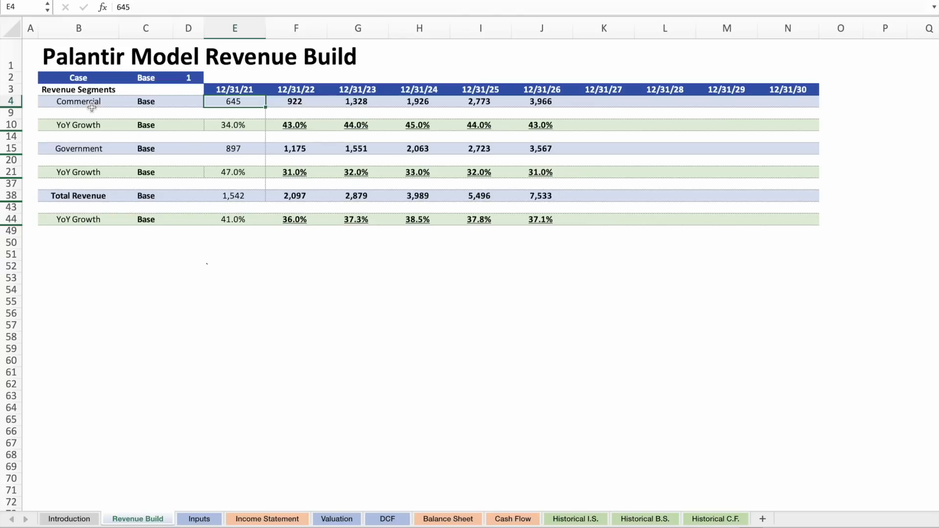
pyautogui.click(234, 124)
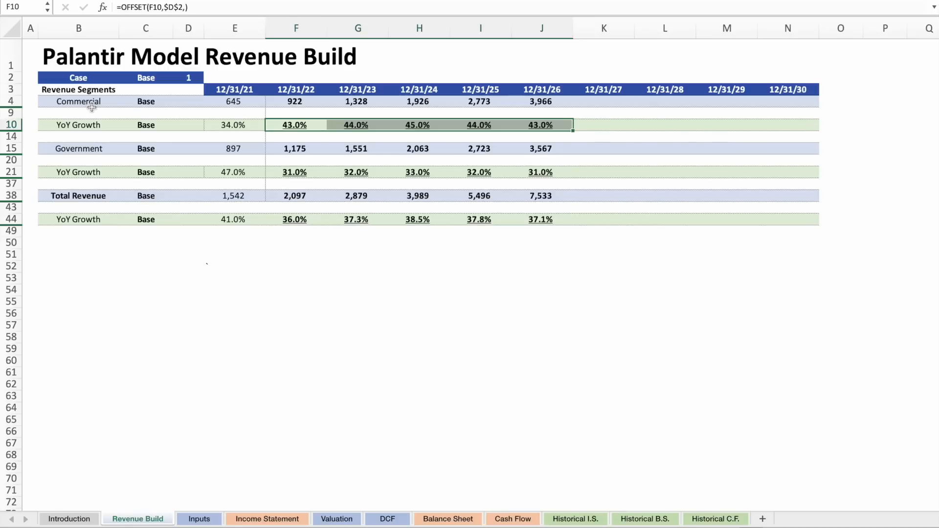
# Inspect the Commercial growth-rate formulas for 2022 through 2026 and the empty 2027 cell.
pyautogui.click(234, 124)
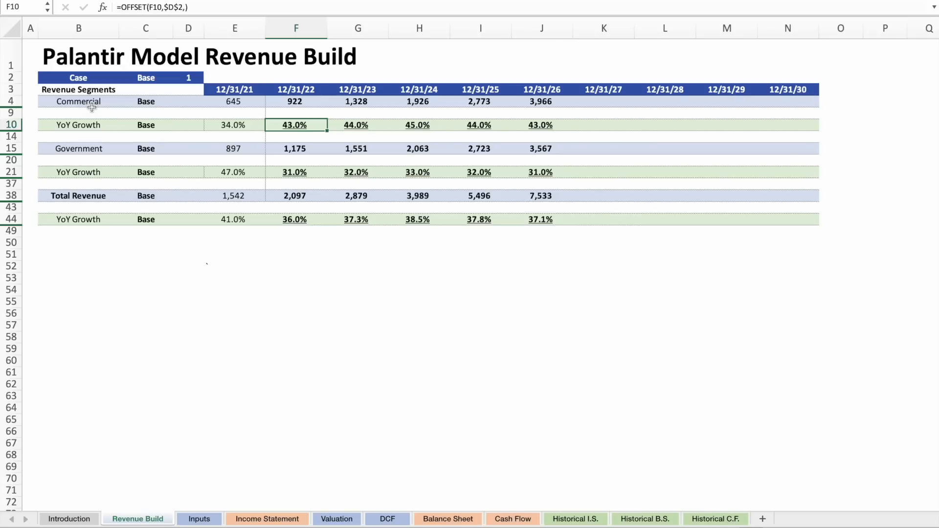
pyautogui.click(357, 125)
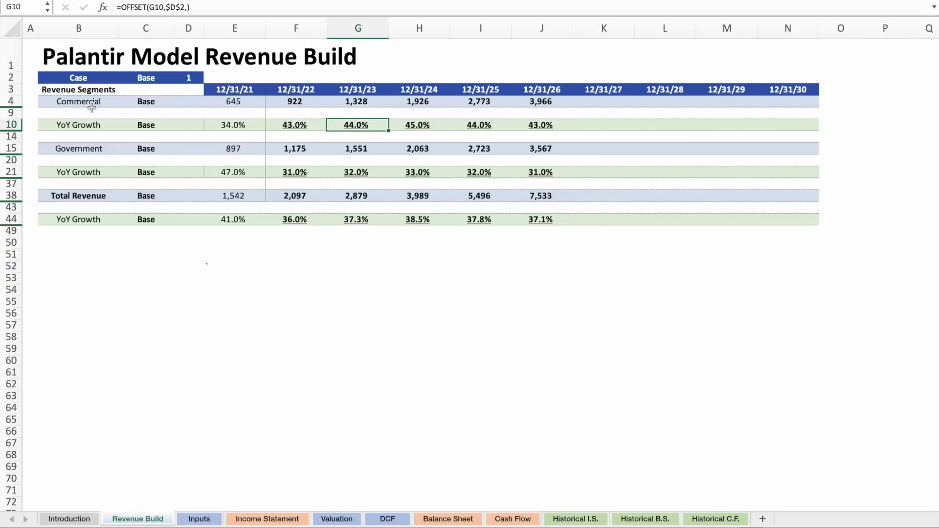
pyautogui.click(419, 124)
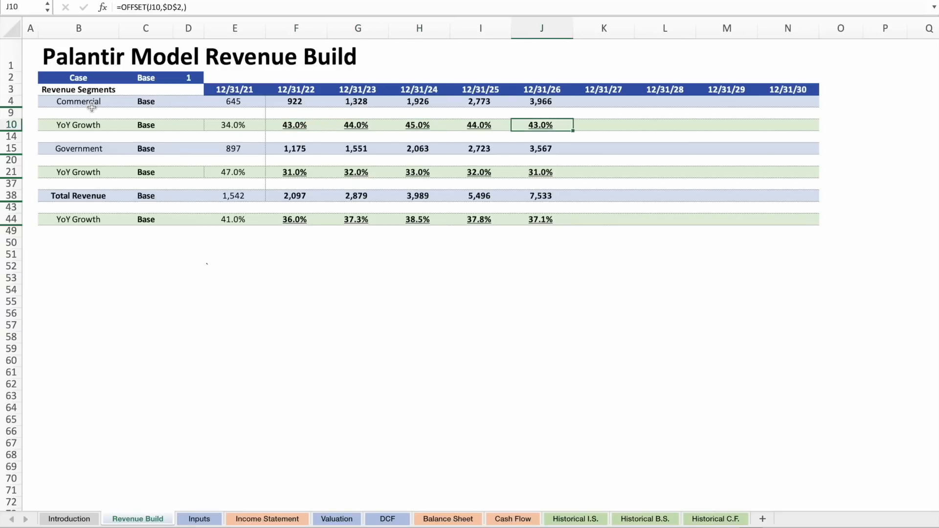
pyautogui.click(295, 124)
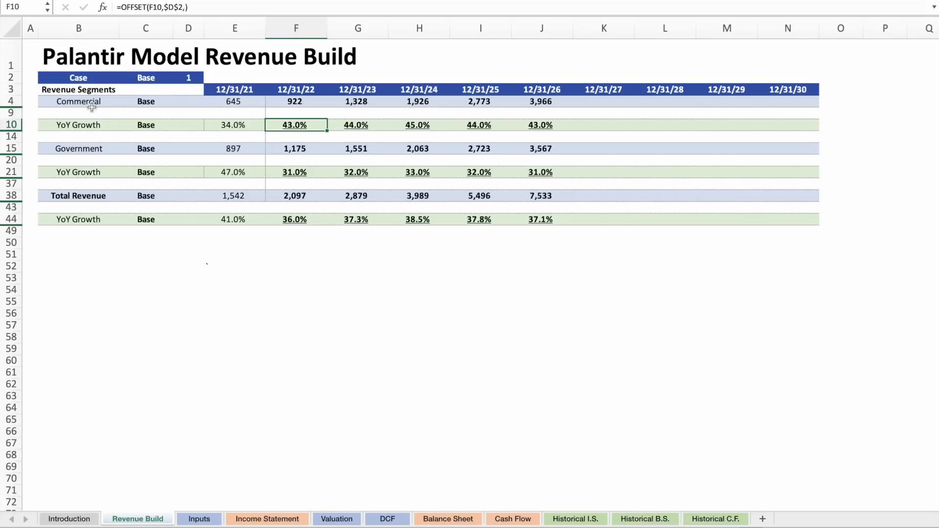
pyautogui.click(540, 124)
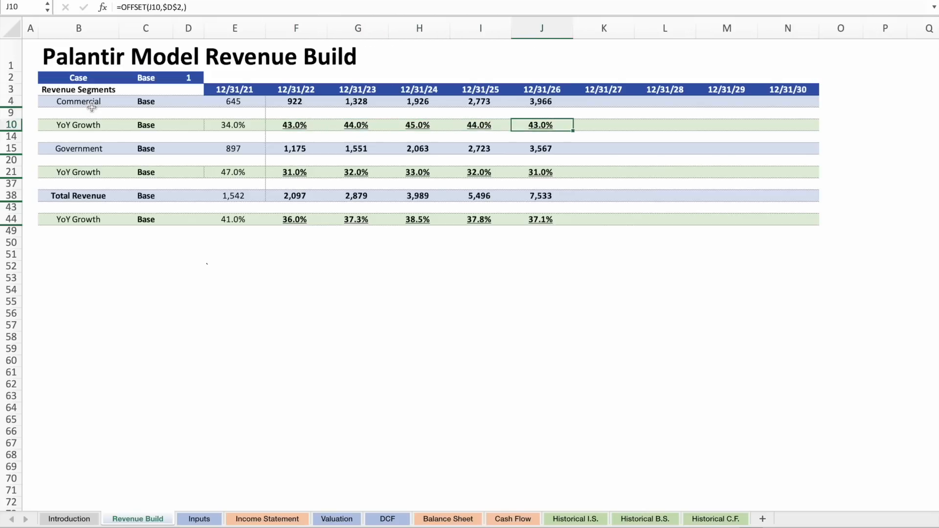
pyautogui.click(419, 124)
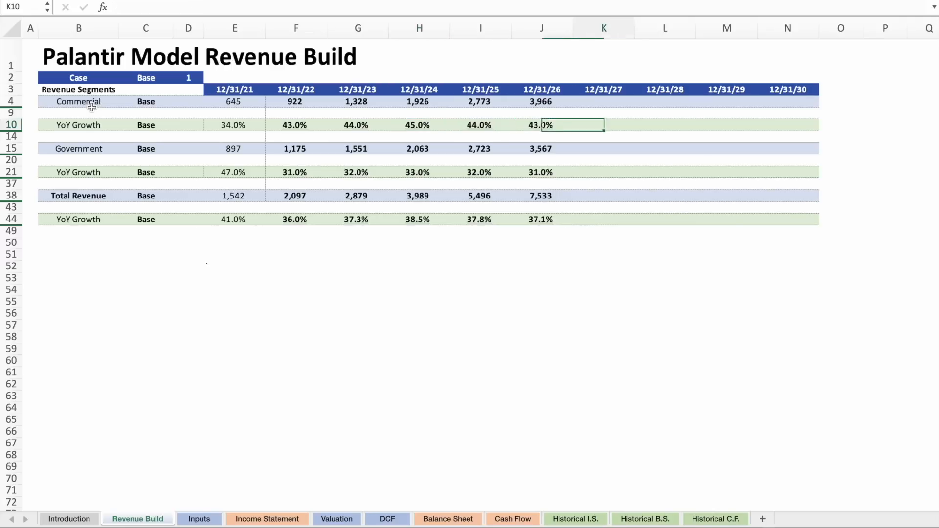
pyautogui.click(356, 125)
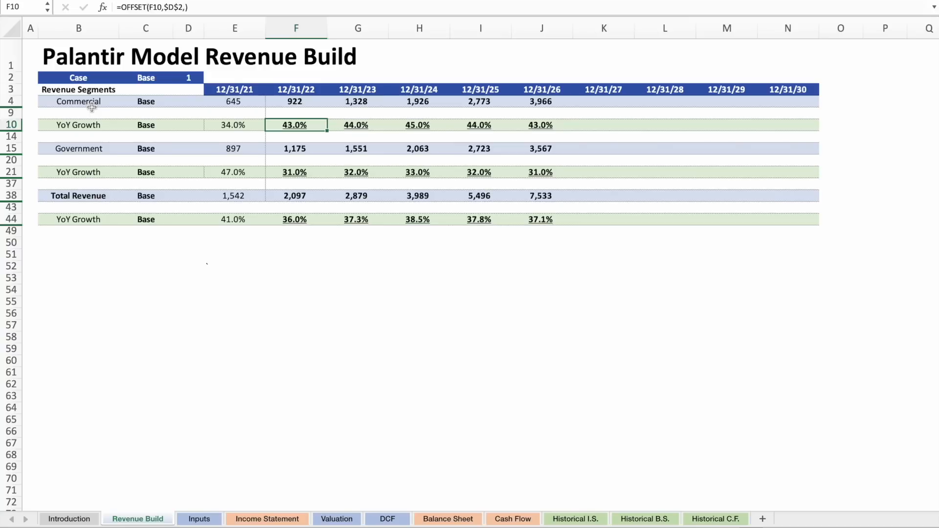
# Check the Commercial revenue formulas for 2022–2026 and the Government 2021 revenue of 897 and 47% growth.
pyautogui.click(295, 100)
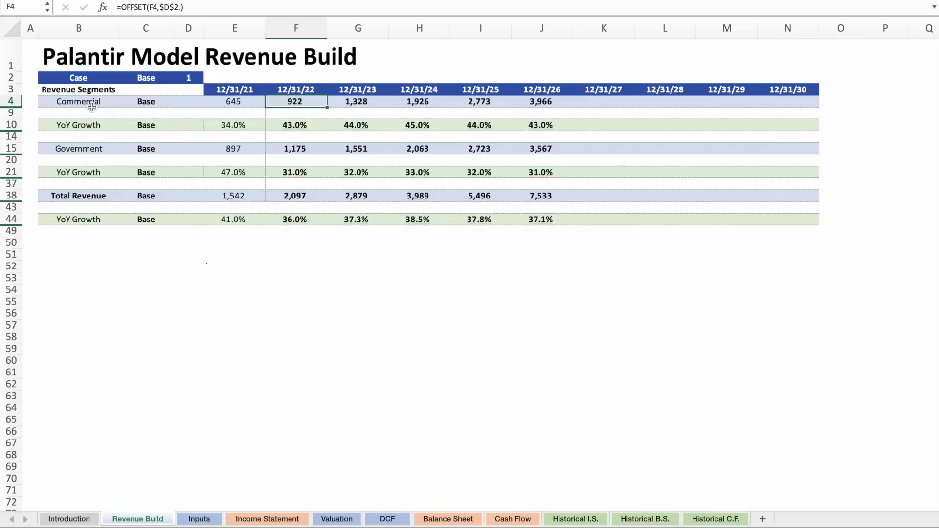
pyautogui.click(358, 101)
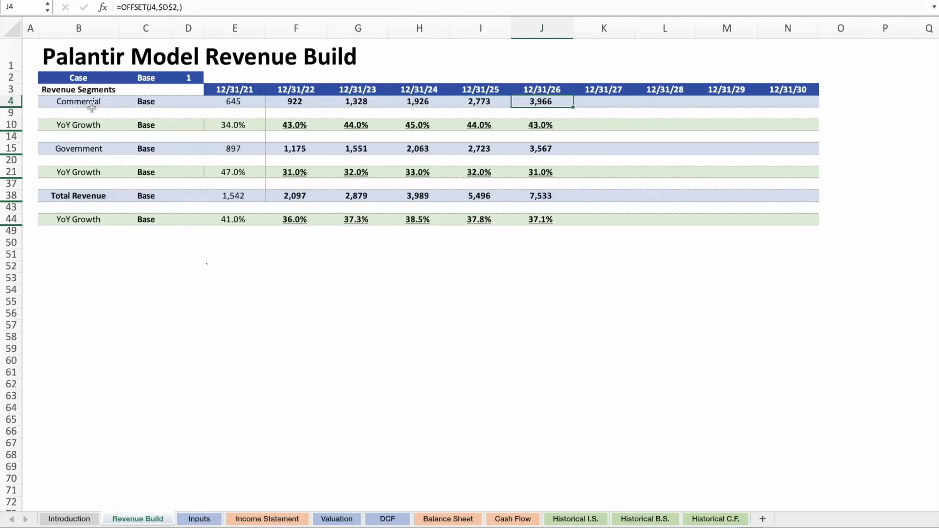
pyautogui.click(541, 109)
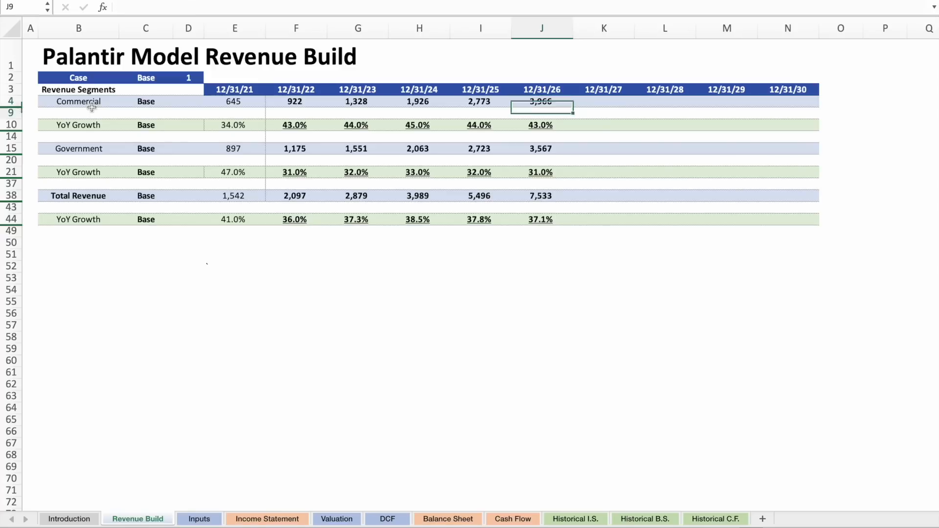
pyautogui.click(78, 148)
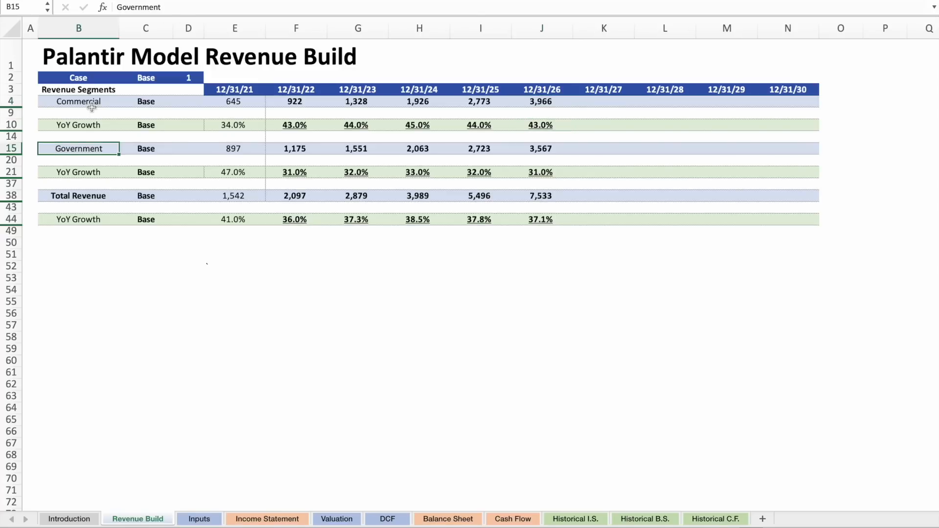
pyautogui.moveTo(184, 147)
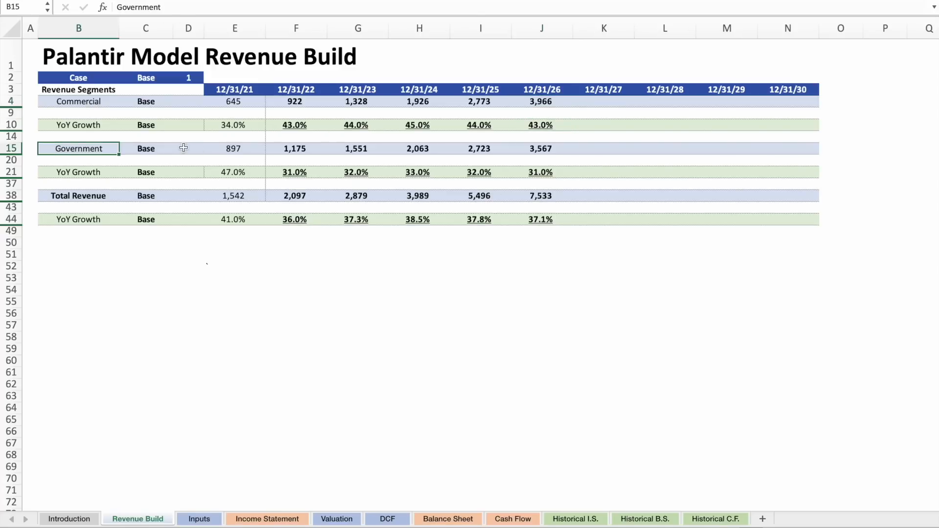
pyautogui.click(234, 148)
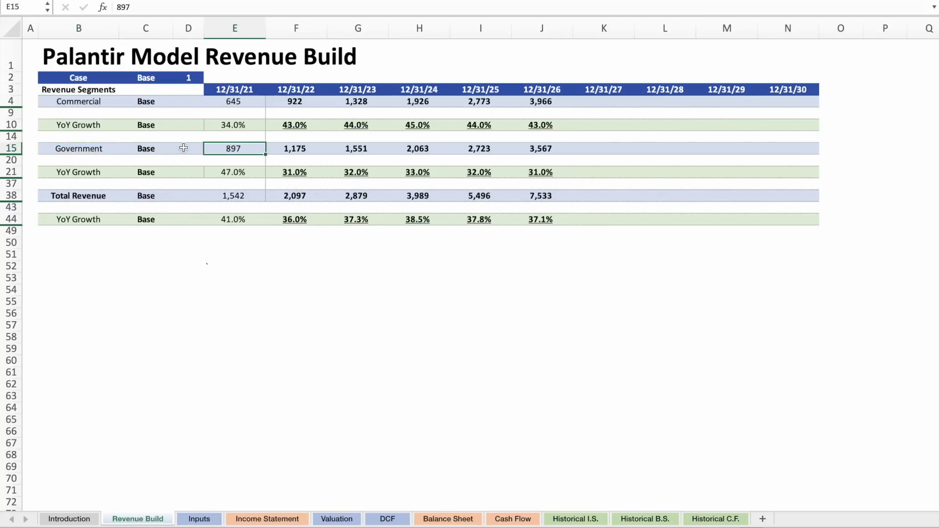
pyautogui.click(234, 172)
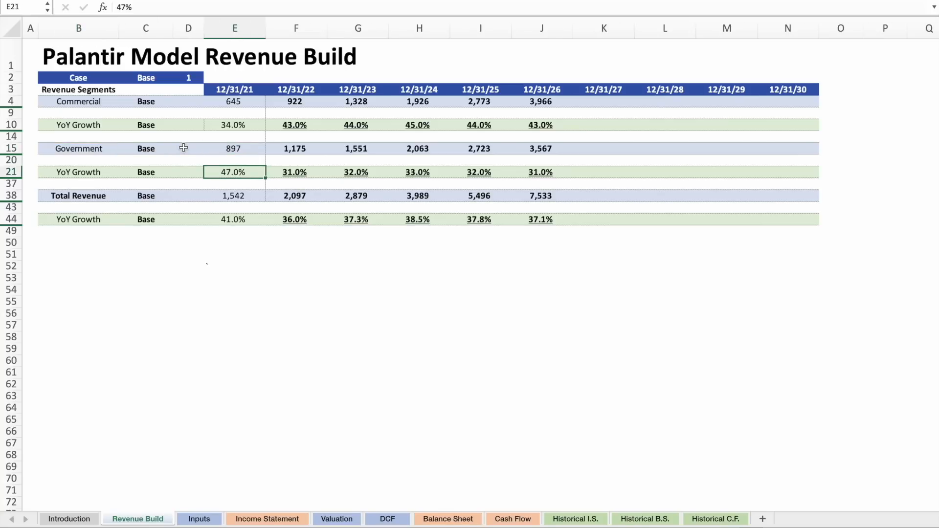
# Inspect the Government growth and revenue formulas for 2022 through 2026.
pyautogui.click(295, 172)
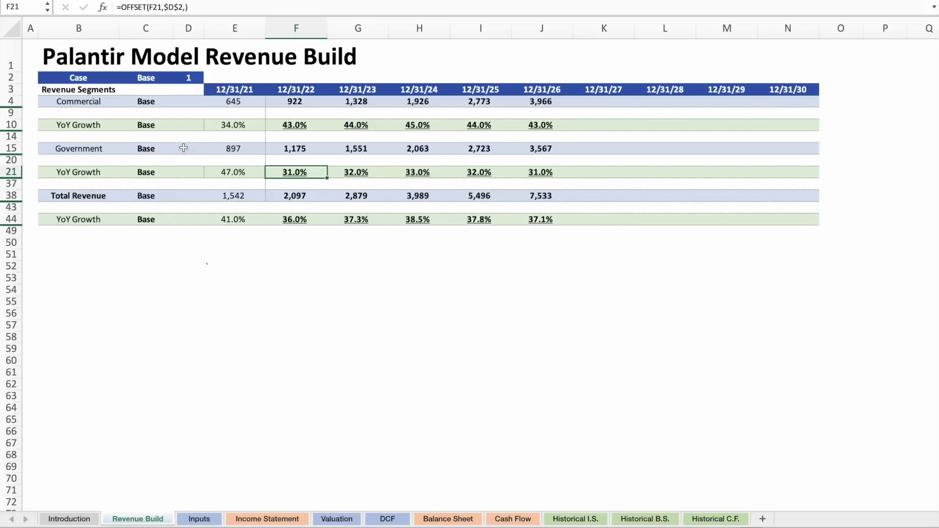
pyautogui.click(358, 172)
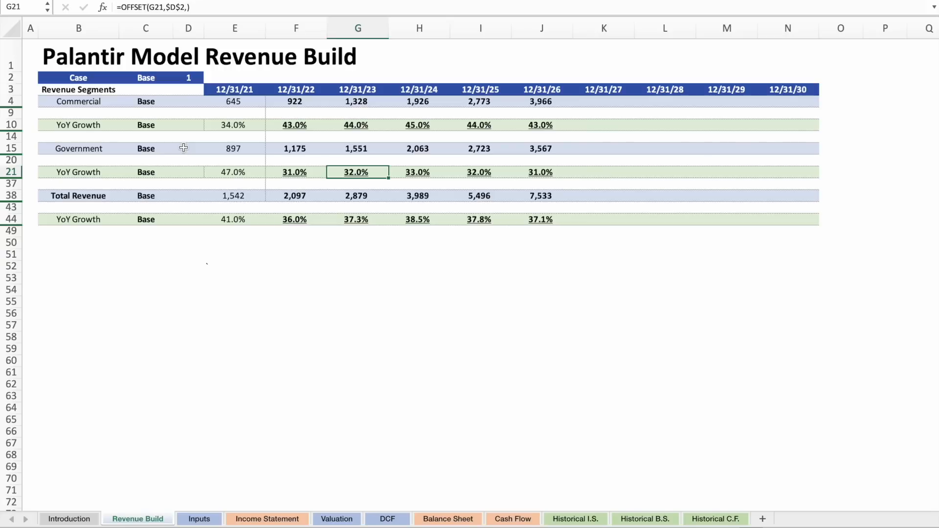
pyautogui.click(418, 172)
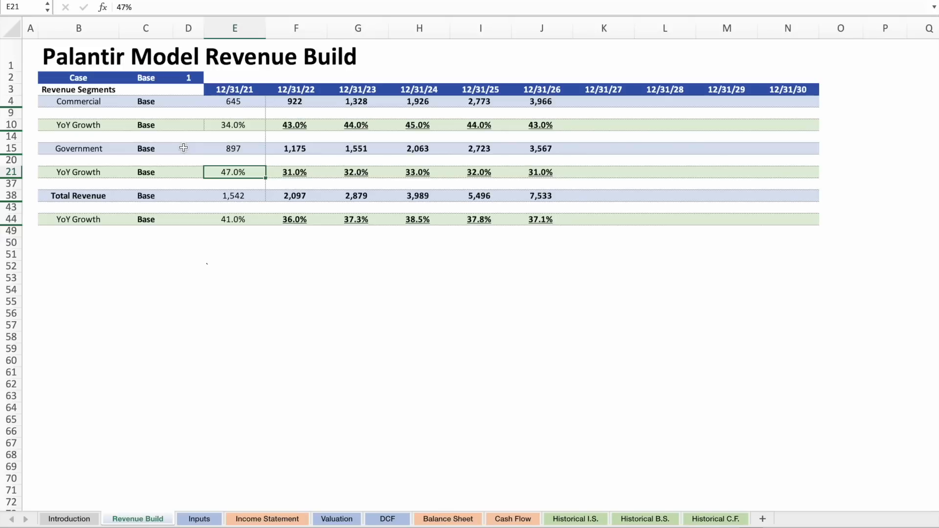
pyautogui.click(295, 172)
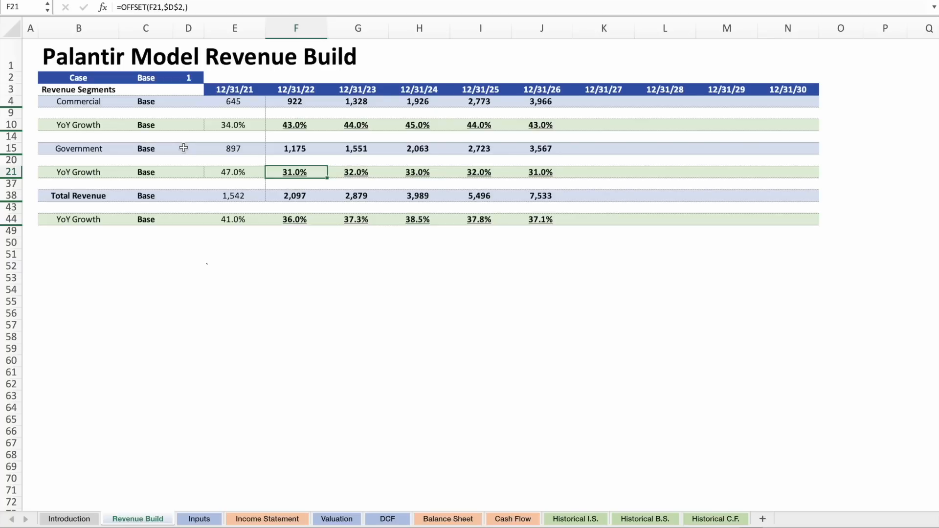
pyautogui.click(294, 148)
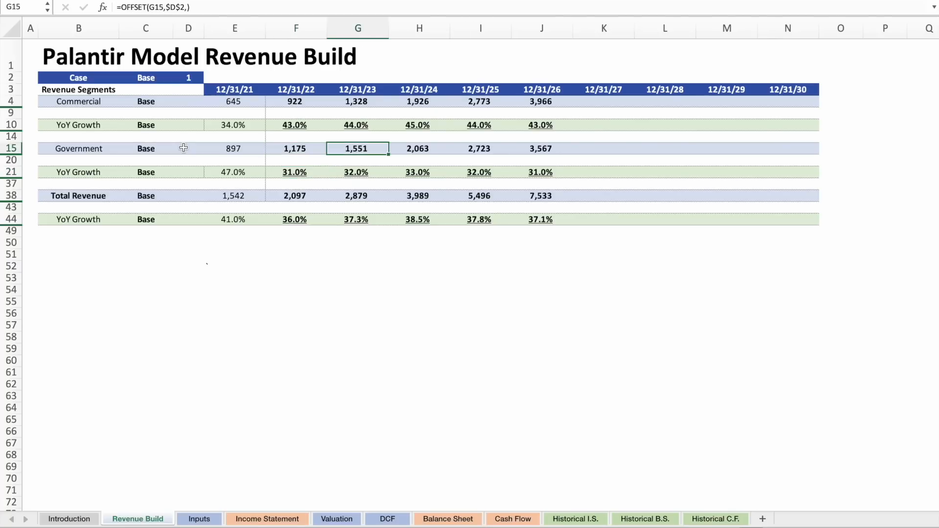
pyautogui.click(418, 148)
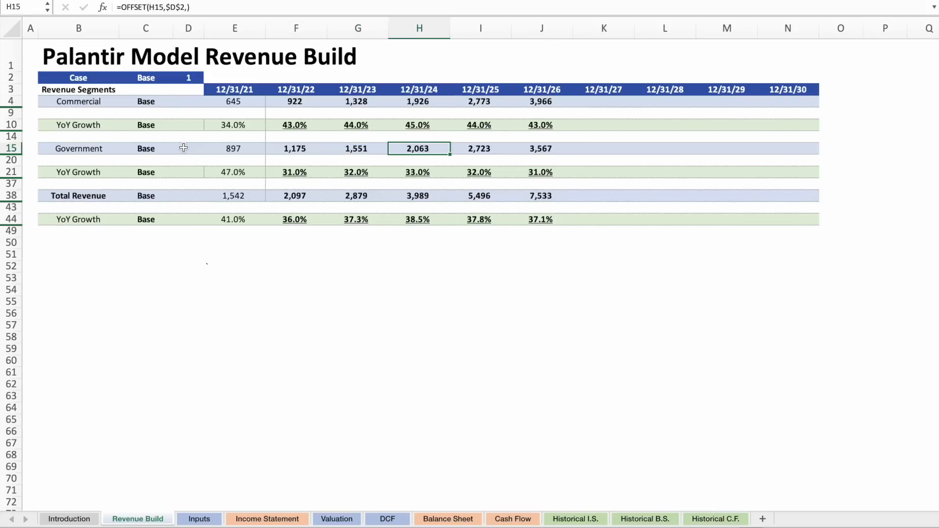
pyautogui.click(479, 147)
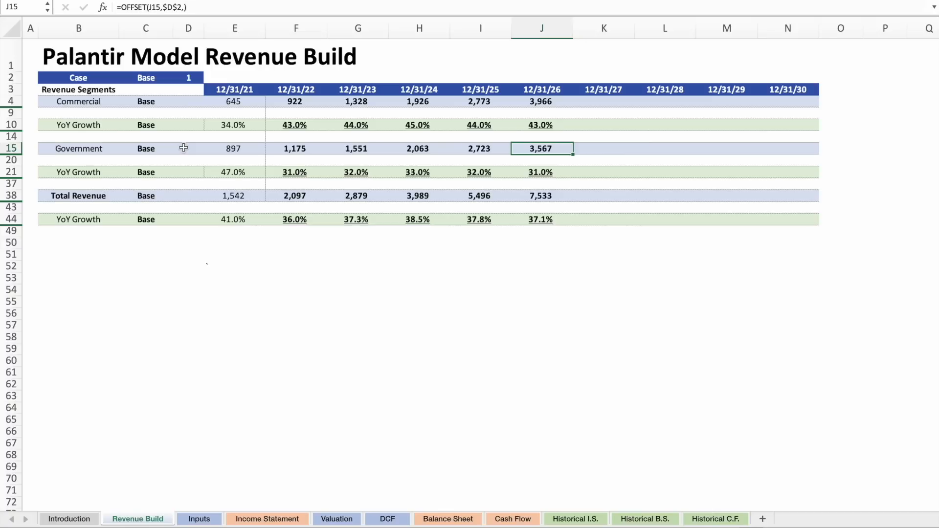
# Review the Total Revenue and total growth formulas for 2022–2026 against the historical 2021 value.
pyautogui.click(541, 196)
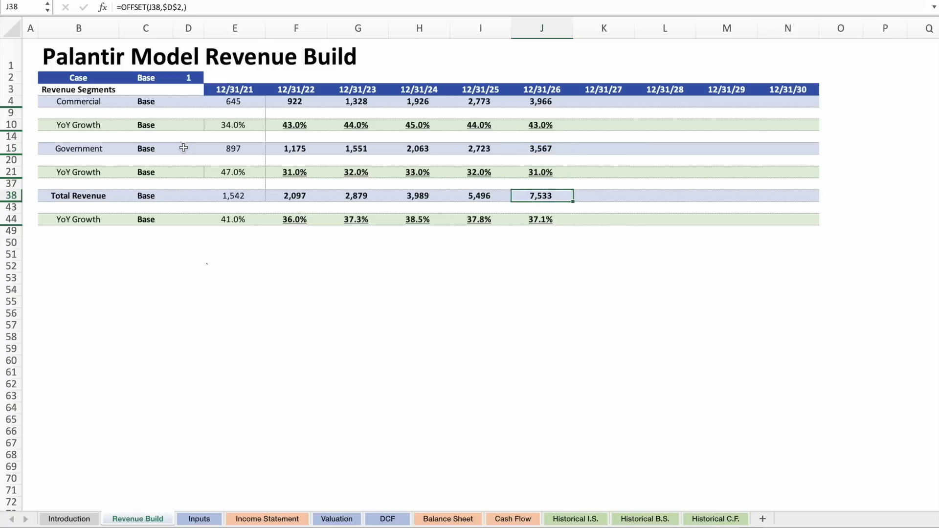
pyautogui.click(294, 195)
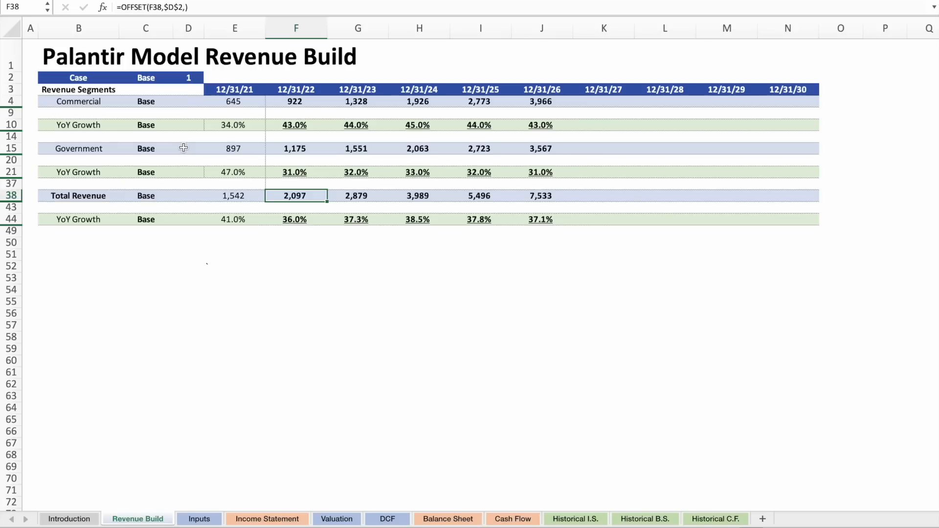
pyautogui.click(359, 196)
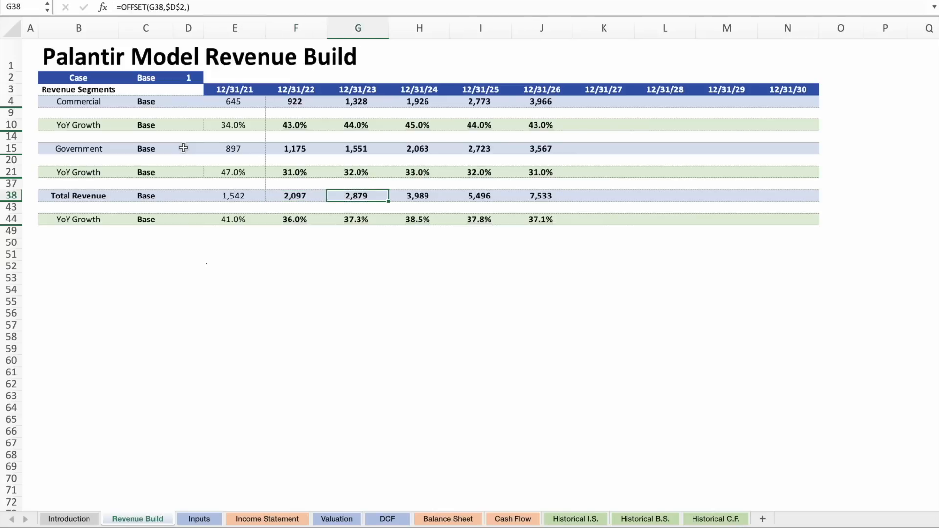
pyautogui.click(355, 218)
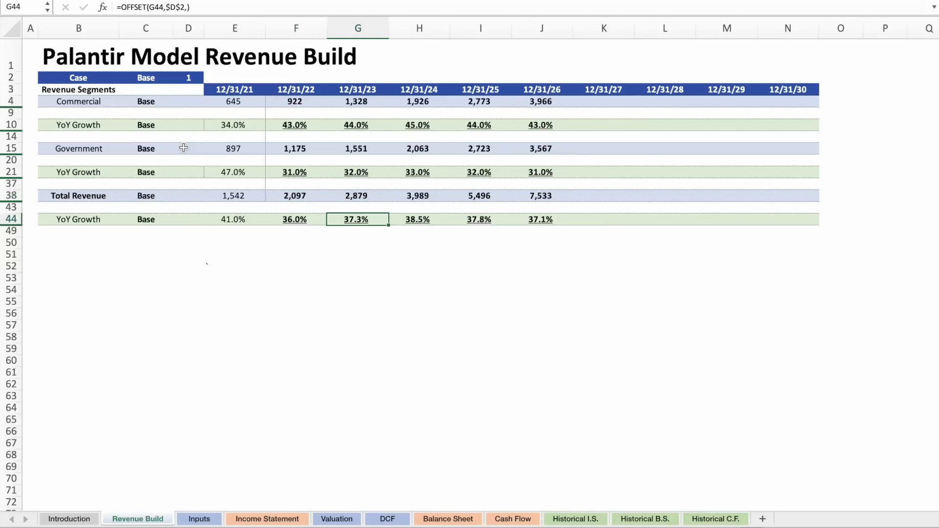
pyautogui.click(359, 196)
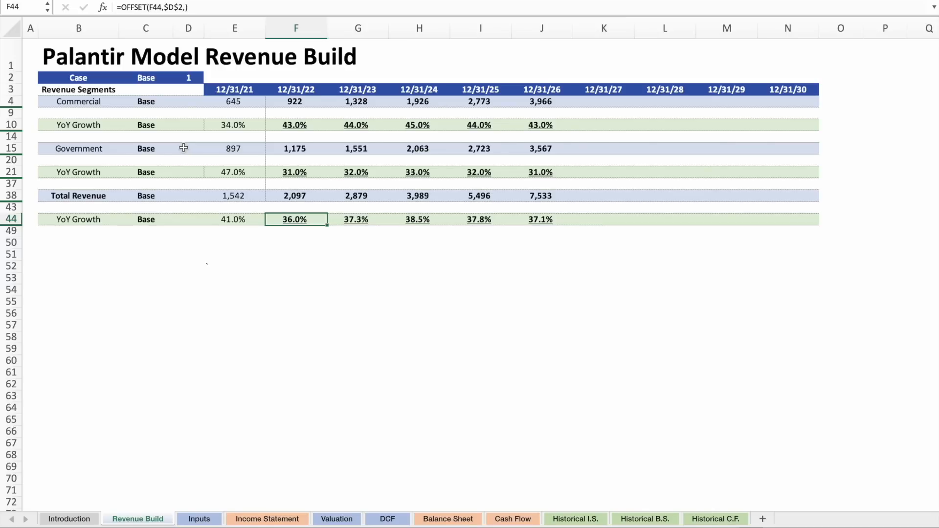
pyautogui.click(233, 219)
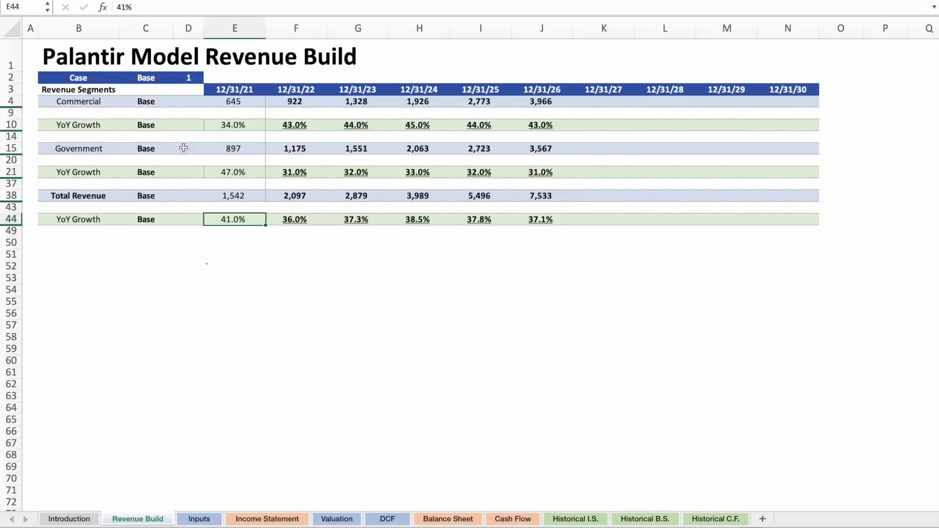
pyautogui.click(294, 219)
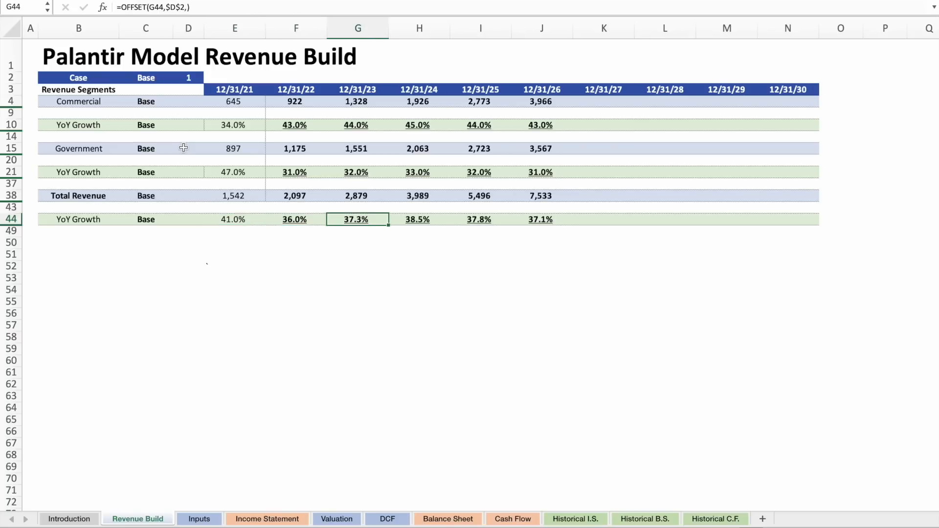
pyautogui.click(479, 220)
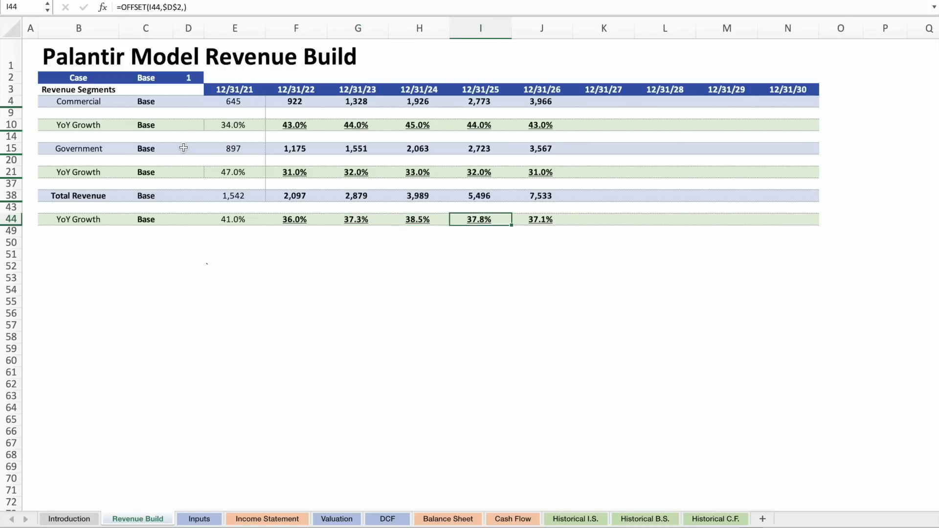
# Highlight the forecast total growth, Government revenue and Total Revenue figures.
pyautogui.click(295, 218)
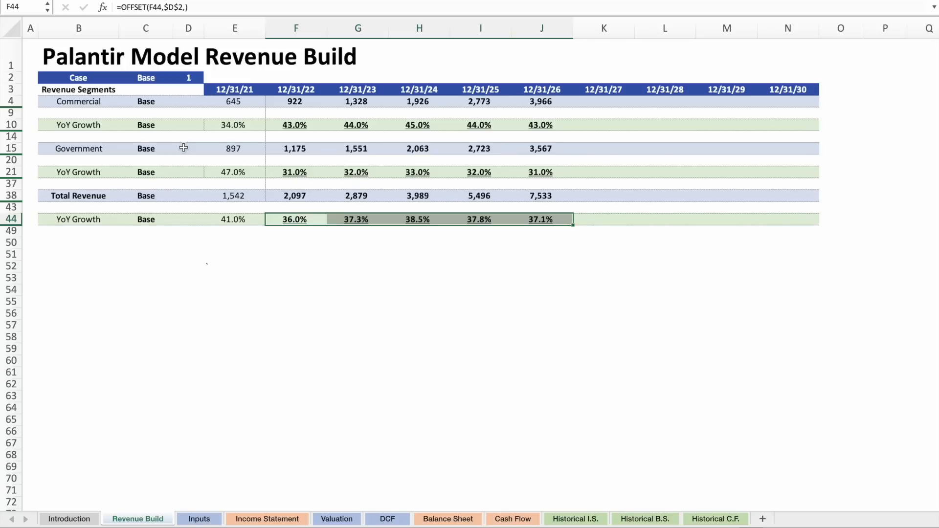
pyautogui.click(294, 113)
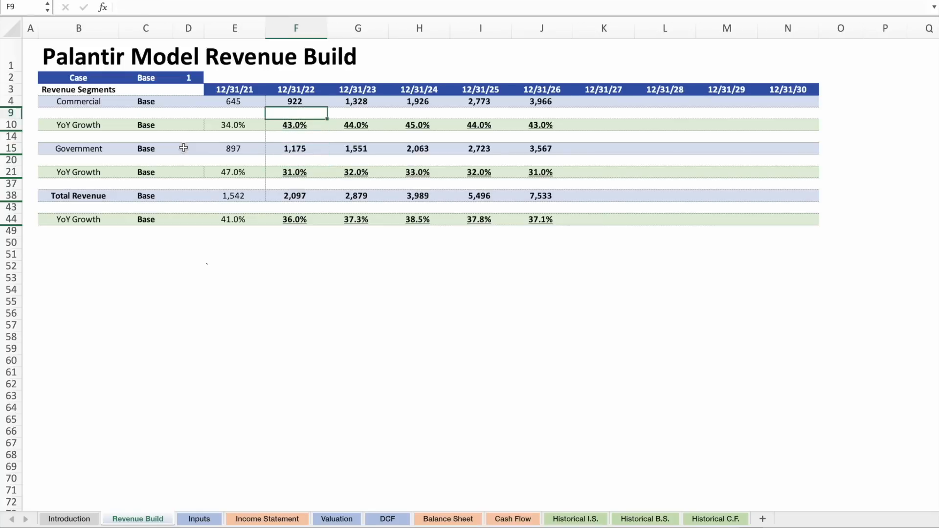
pyautogui.click(604, 124)
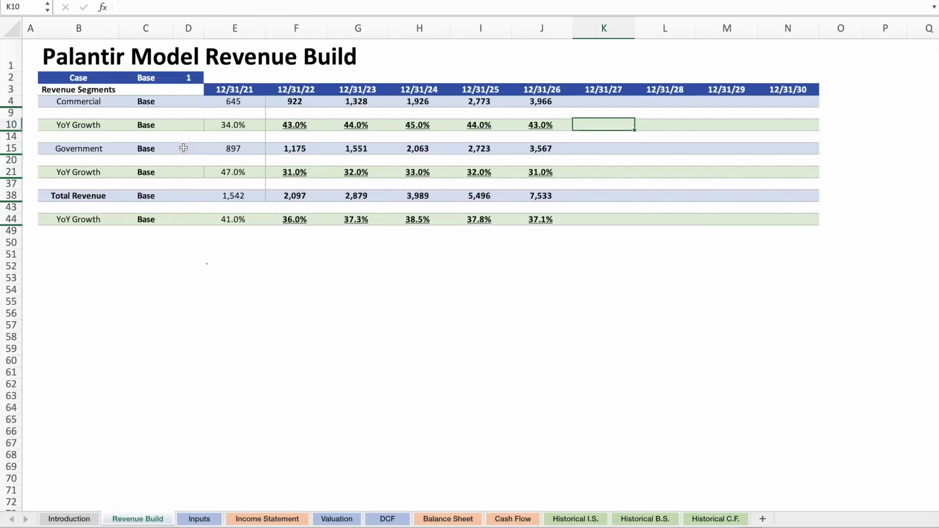
pyautogui.click(294, 148)
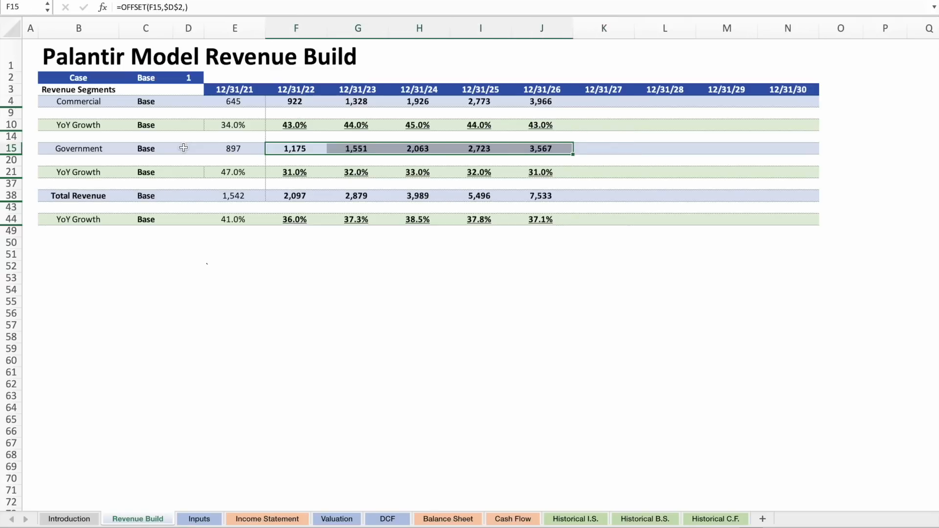
pyautogui.click(294, 172)
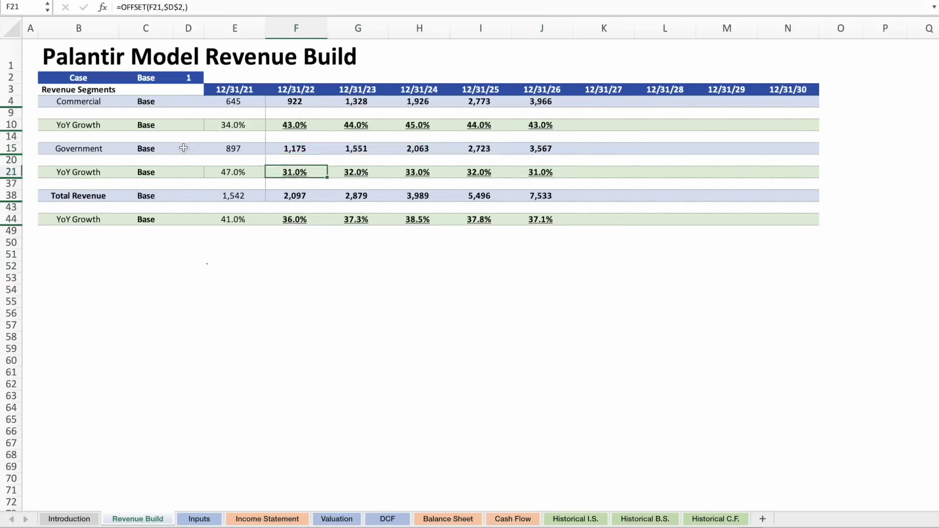
pyautogui.moveTo(295, 196); pyautogui.dragTo(358, 195)
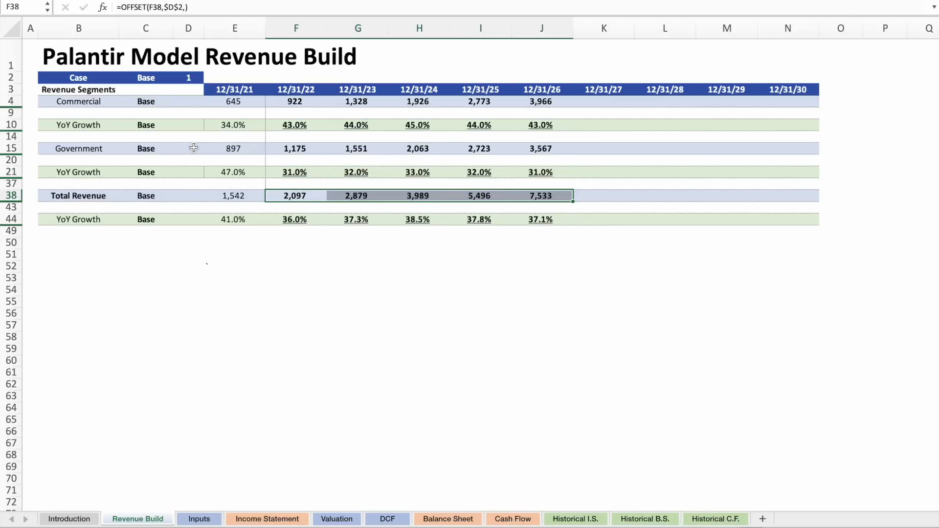
# Switch to the Inputs sheet and review the Current Share Price, Number of Historical Years and Denomination assumptions.
pyautogui.click(198, 519)
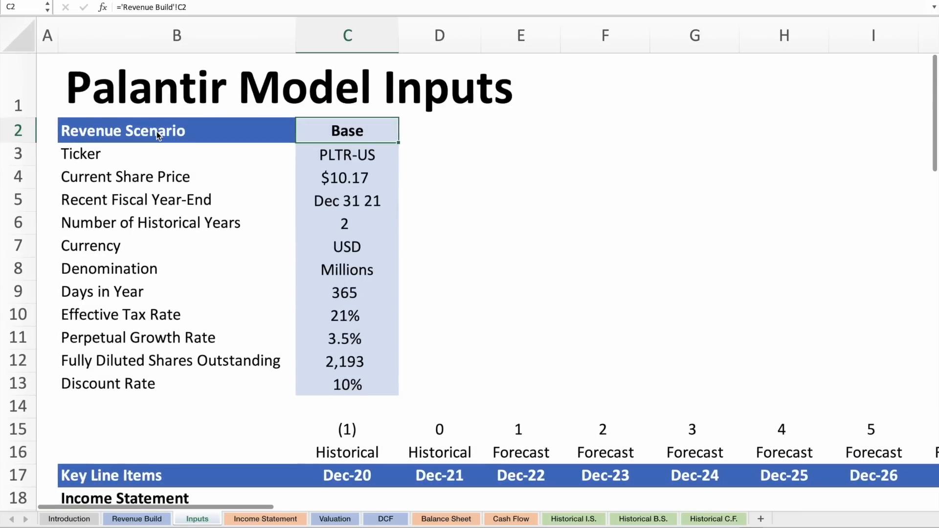
pyautogui.click(346, 155)
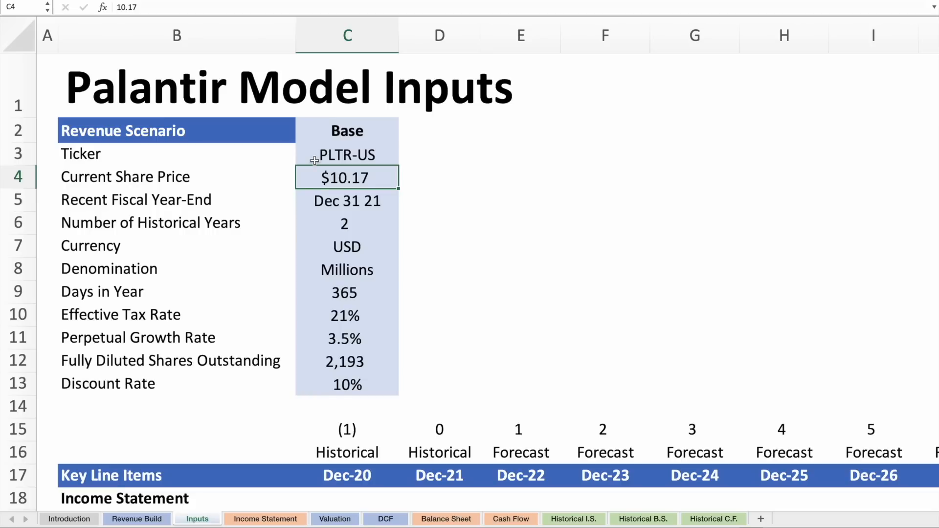
pyautogui.click(347, 223)
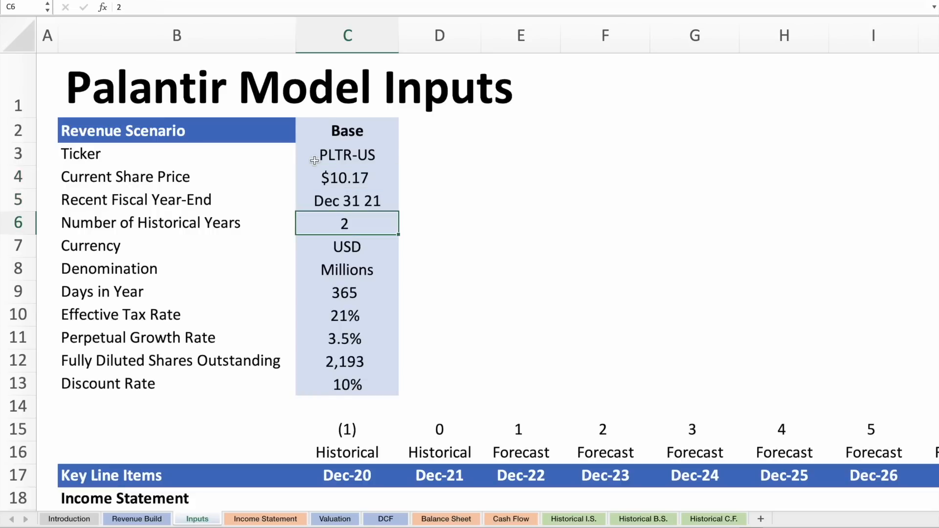
pyautogui.click(347, 246)
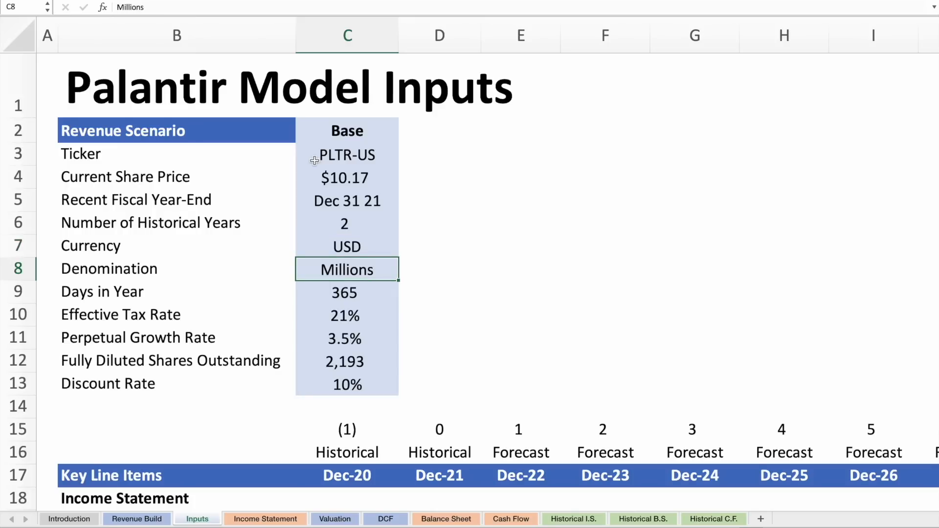
pyautogui.click(347, 314)
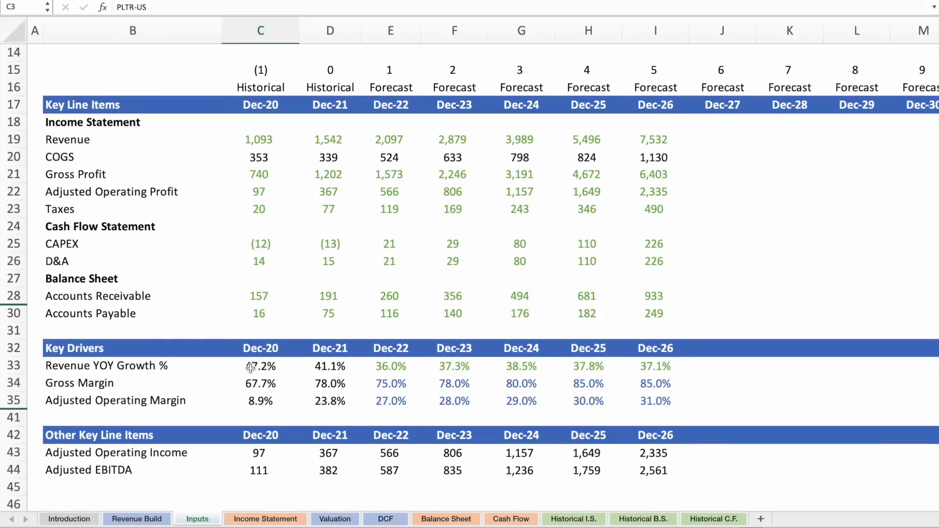
pyautogui.click(261, 366)
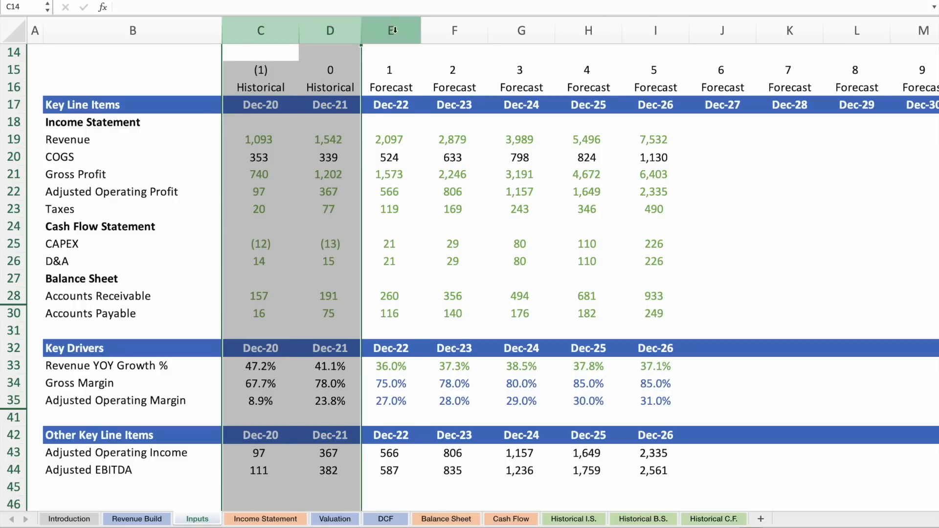
pyautogui.moveTo(390, 31); pyautogui.dragTo(656, 31)
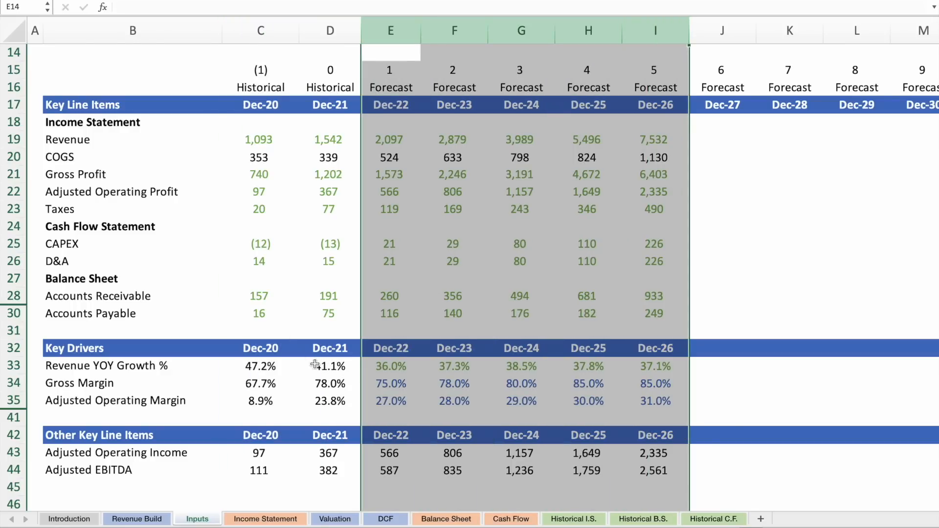
pyautogui.click(391, 366)
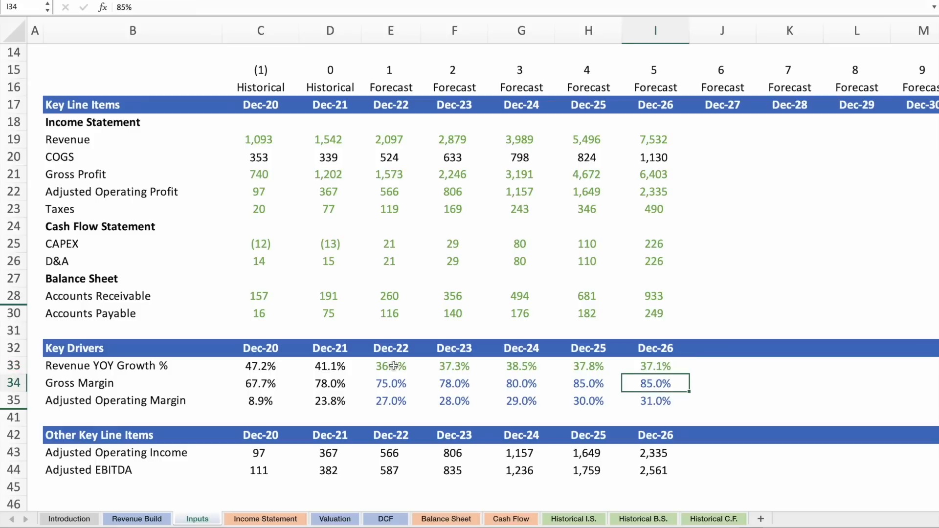
pyautogui.click(391, 383)
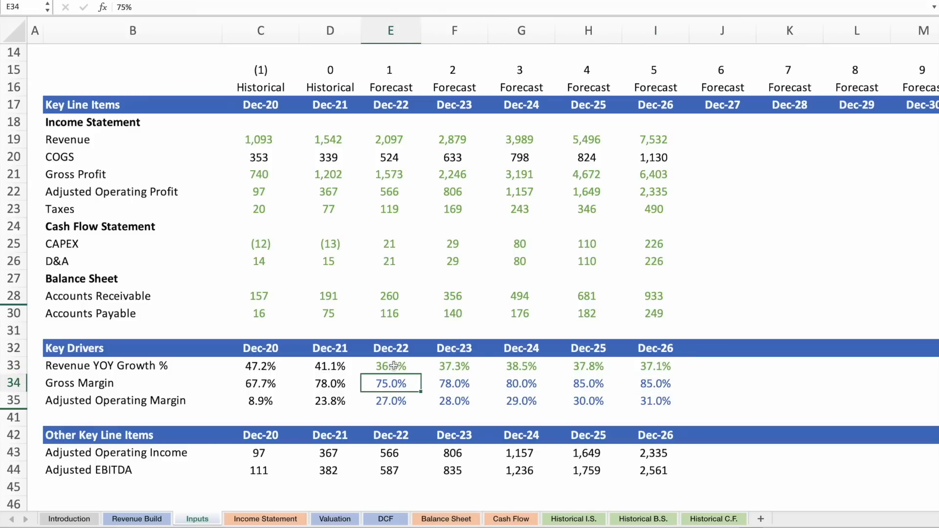
pyautogui.click(330, 384)
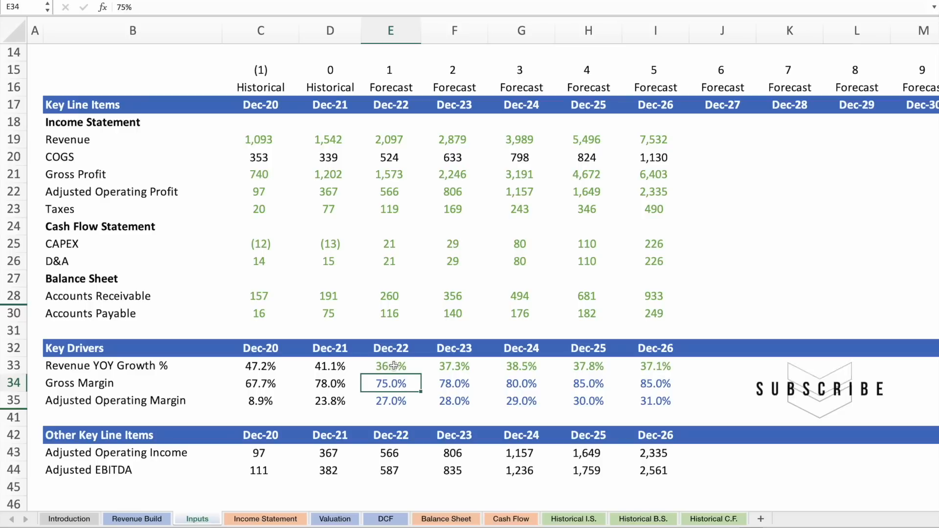
pyautogui.moveTo(389, 384); pyautogui.dragTo(588, 384)
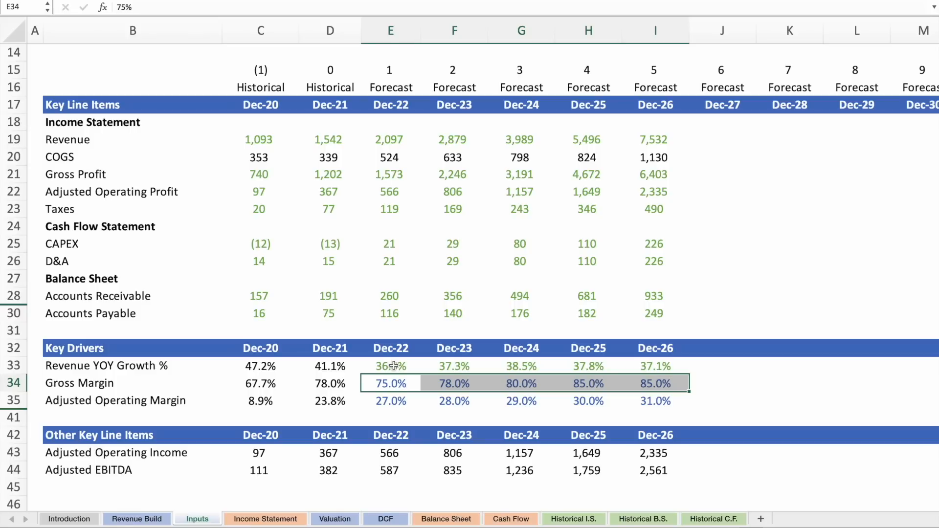
pyautogui.click(328, 384)
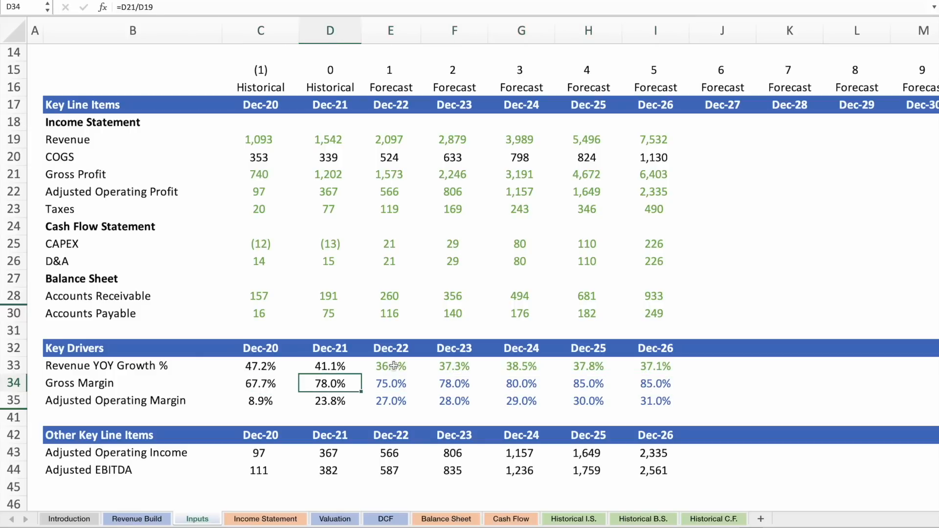
pyautogui.click(390, 383)
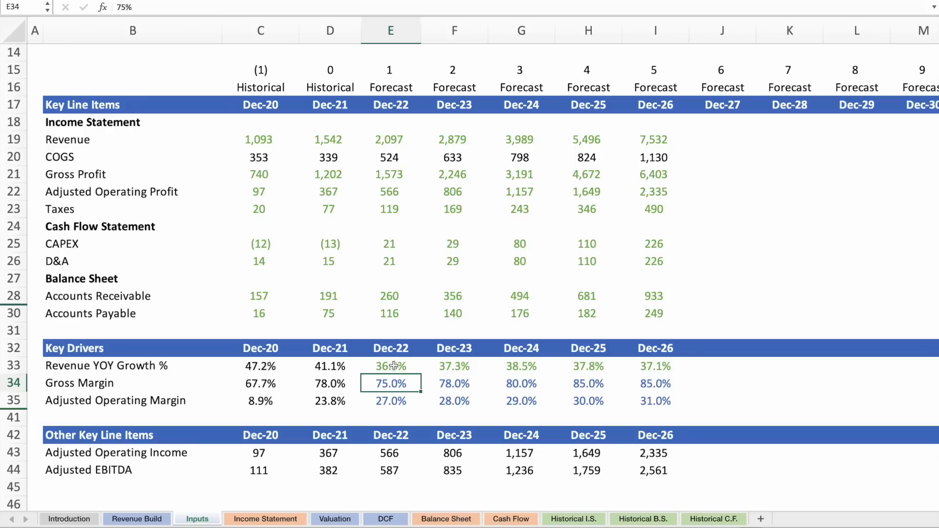
pyautogui.click(520, 383)
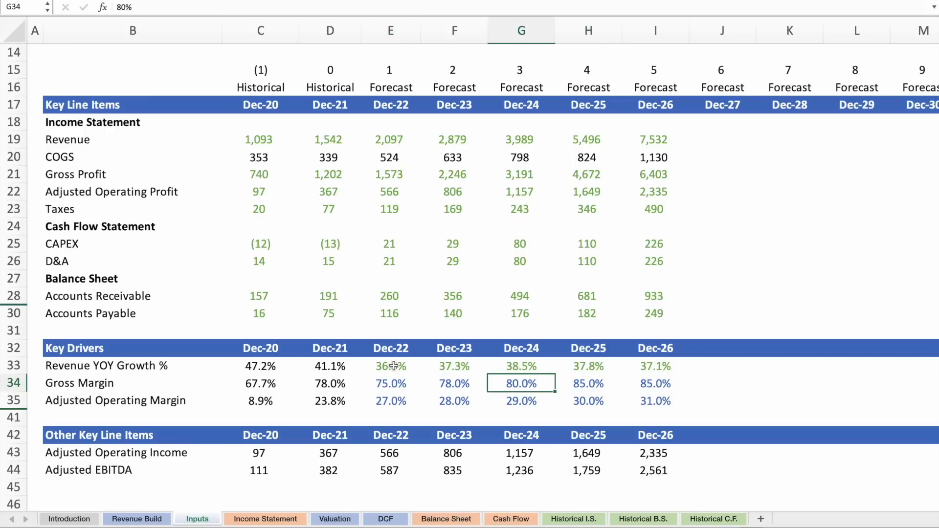
pyautogui.click(390, 383)
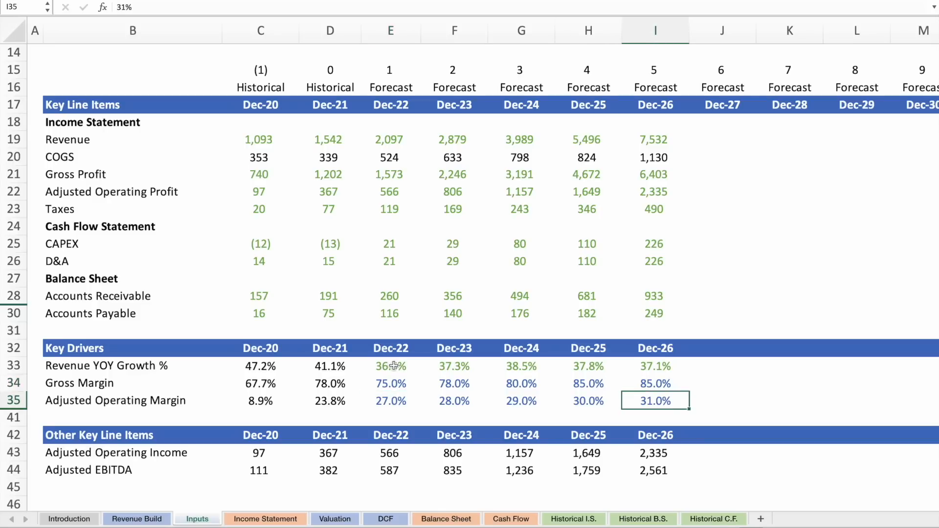
pyautogui.moveTo(460, 126)
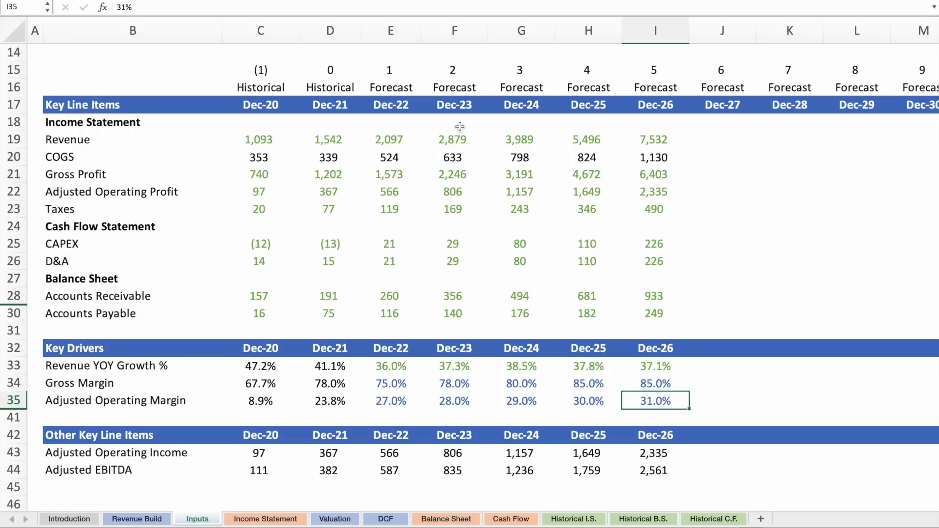
pyautogui.click(654, 139)
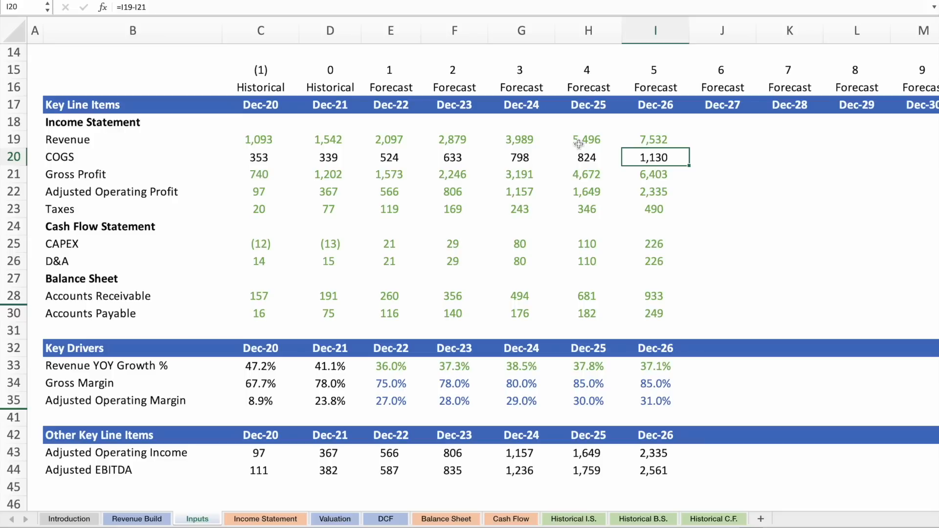
pyautogui.click(655, 192)
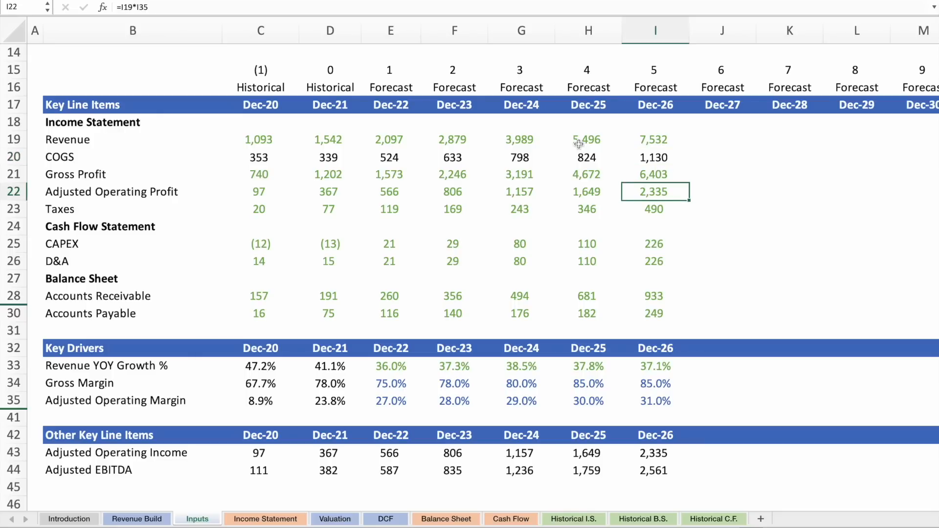
pyautogui.click(654, 244)
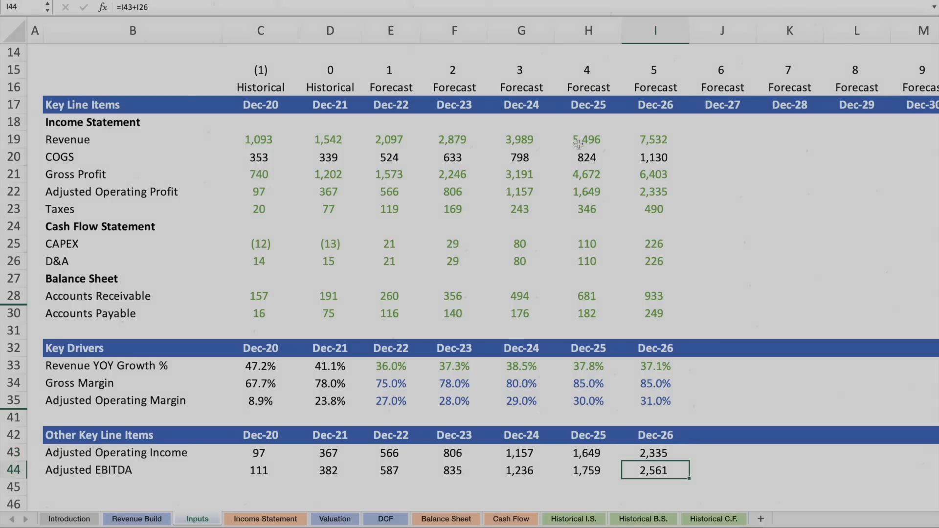
pyautogui.click(265, 519)
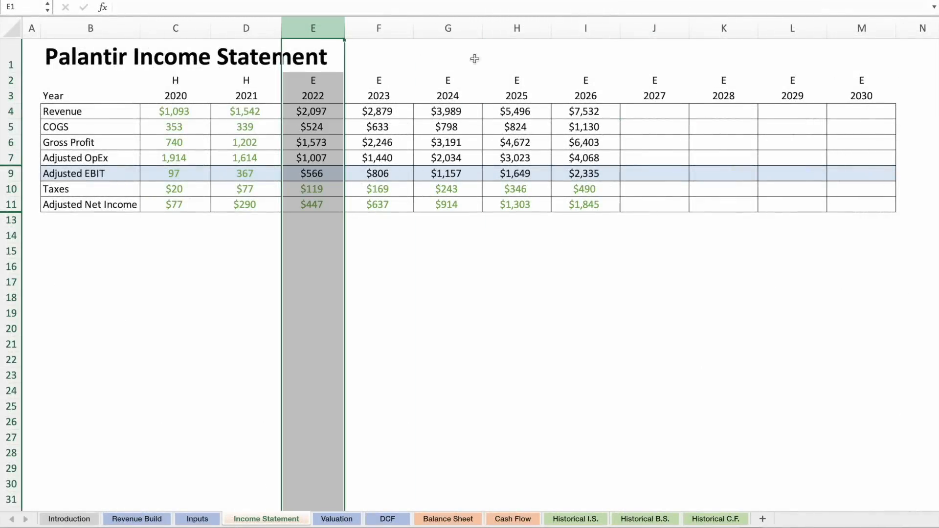
# Inspect the 2026 Revenue, Adjusted OpEx, Adjusted EBIT and Adjusted Net Income formulas, then move to the Valuation sheet.
pyautogui.click(585, 110)
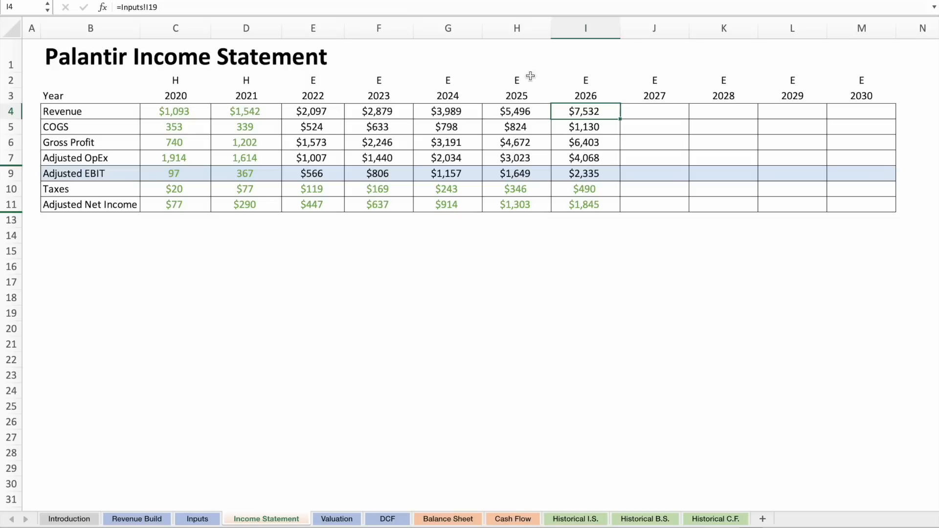
pyautogui.moveTo(594, 89)
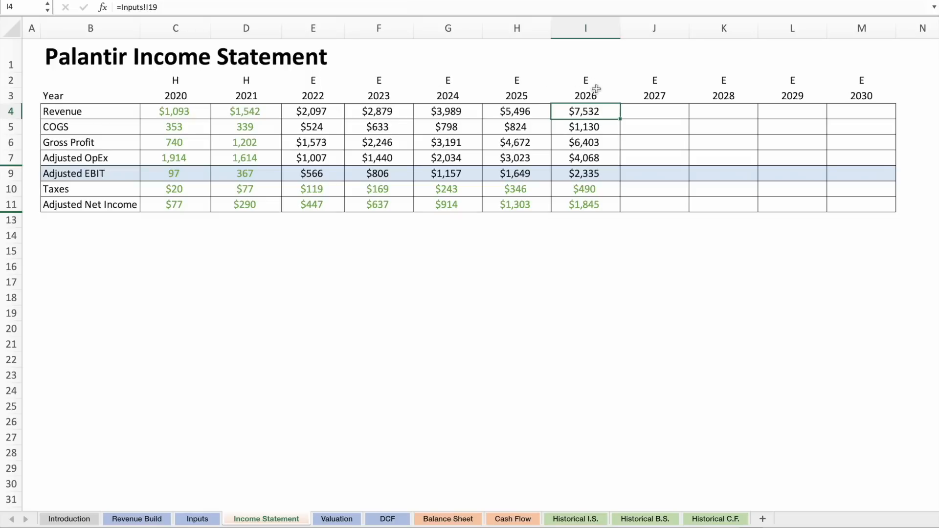
pyautogui.click(584, 157)
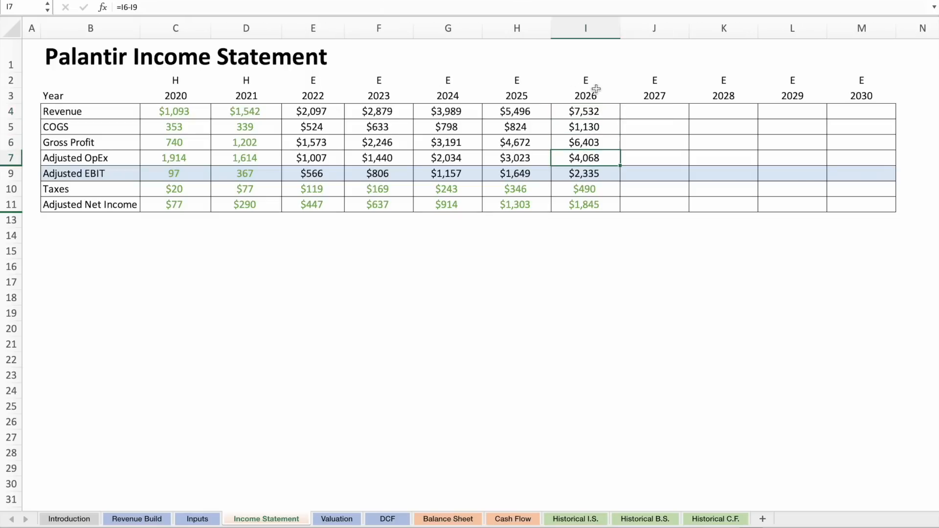
pyautogui.click(585, 174)
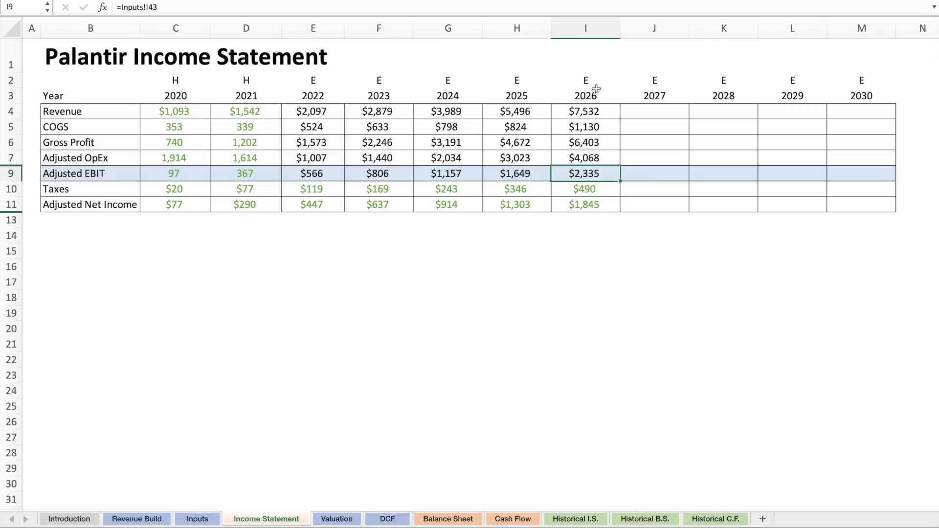
pyautogui.click(585, 189)
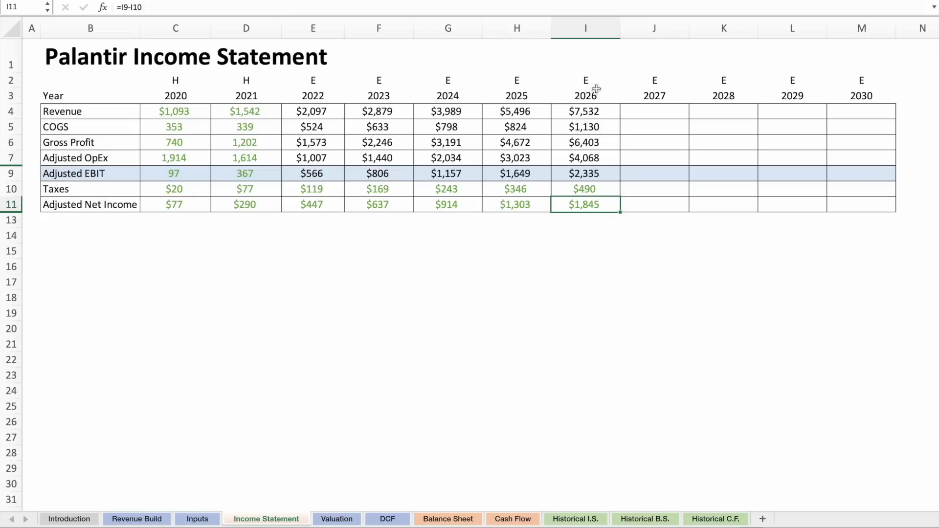
pyautogui.click(312, 29)
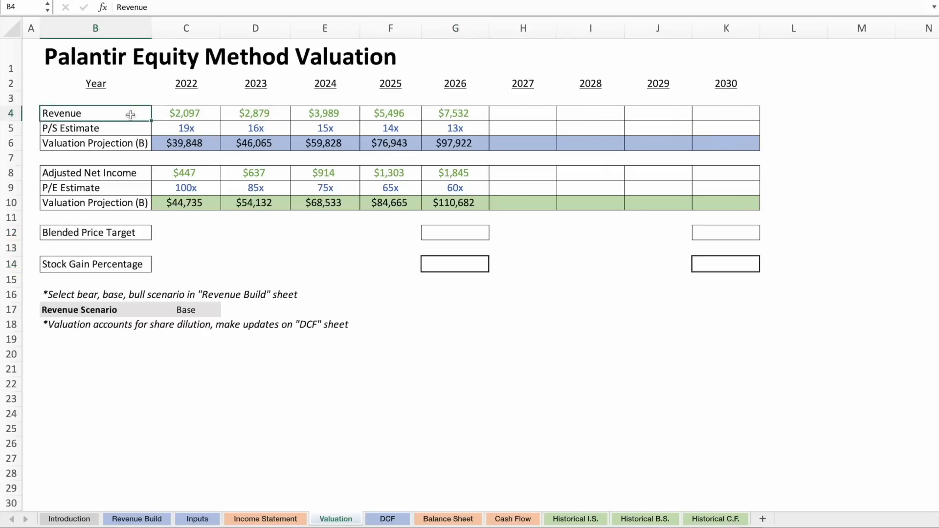
# Review the P/E Estimate and Blended Price Target labels and the 2022 Revenue link and P/S estimate cells.
pyautogui.click(95, 172)
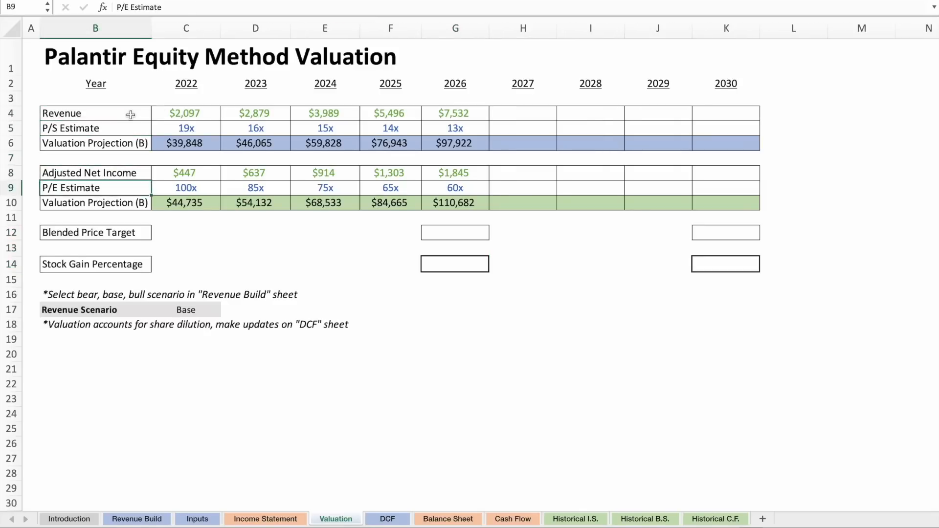
pyautogui.click(95, 233)
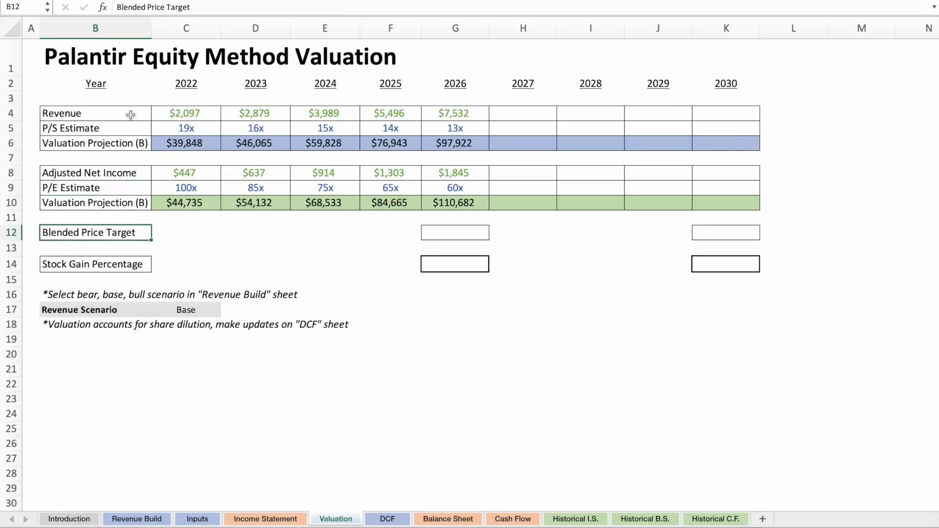
pyautogui.click(521, 114)
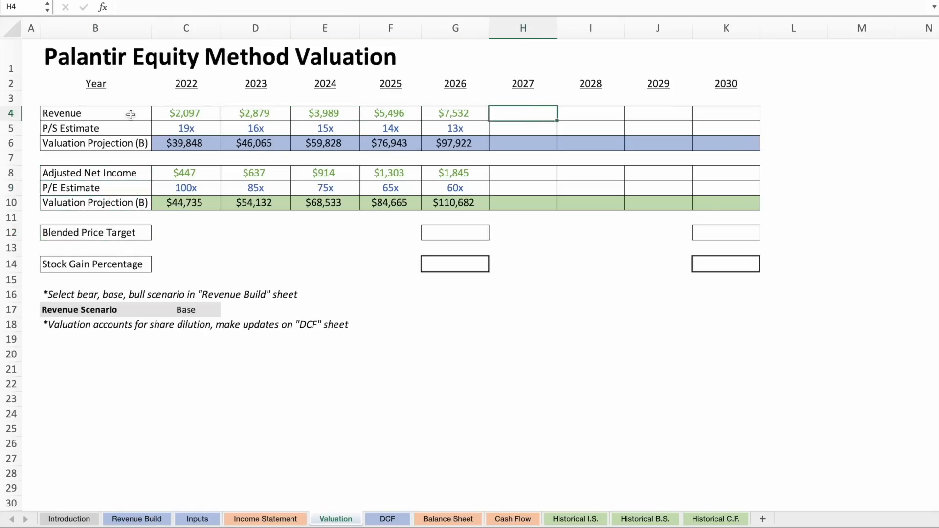
pyautogui.click(186, 113)
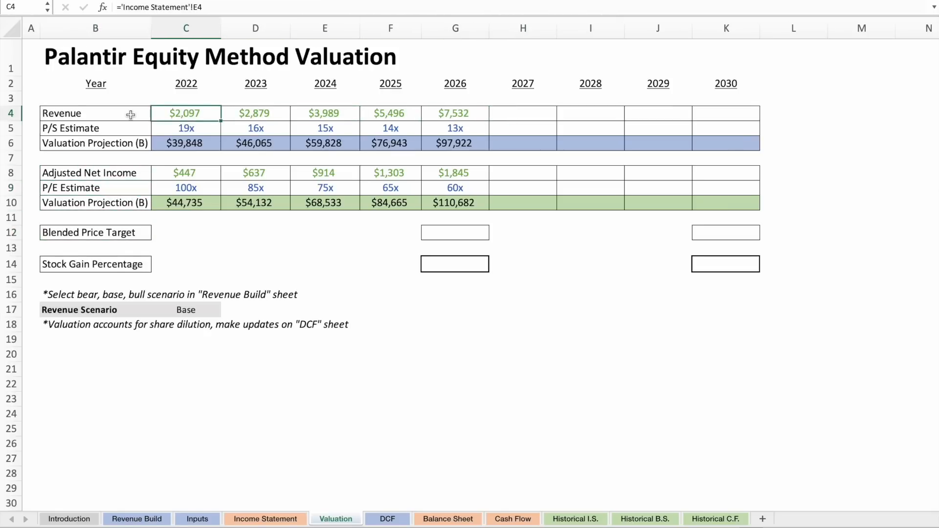
pyautogui.click(186, 127)
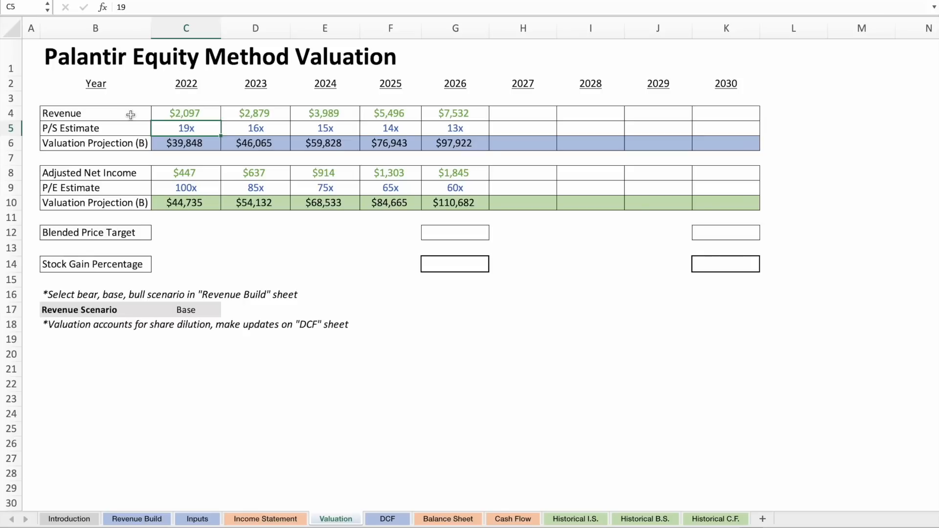
pyautogui.write('2')
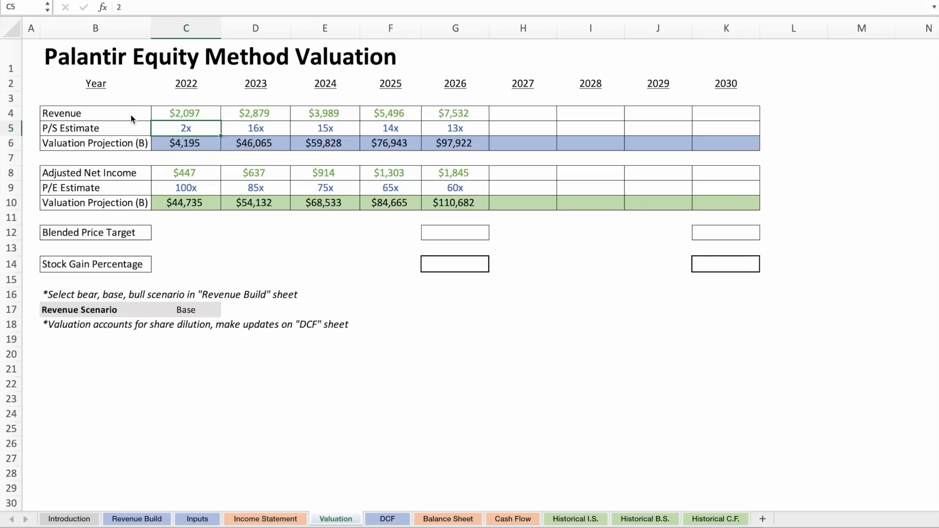
pyautogui.write('5')
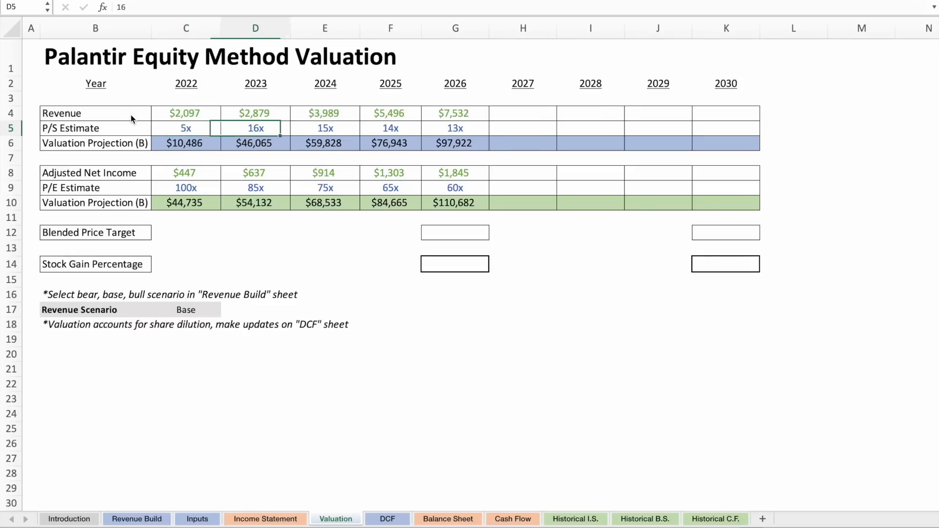
pyautogui.click(254, 113)
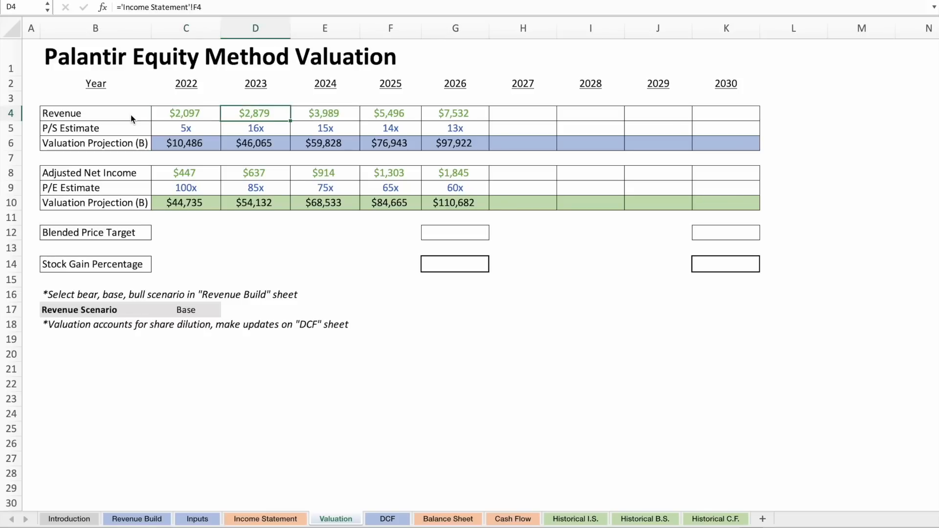
pyautogui.click(522, 114)
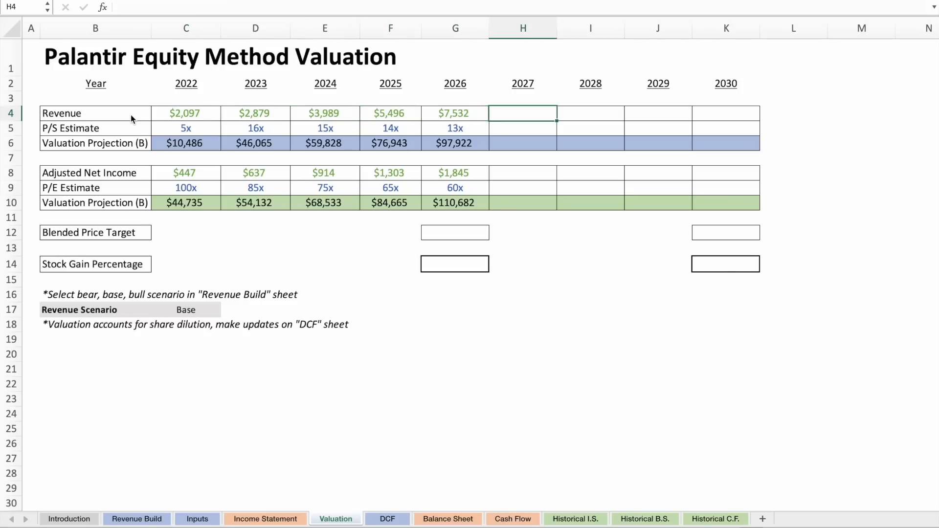
pyautogui.write('2')
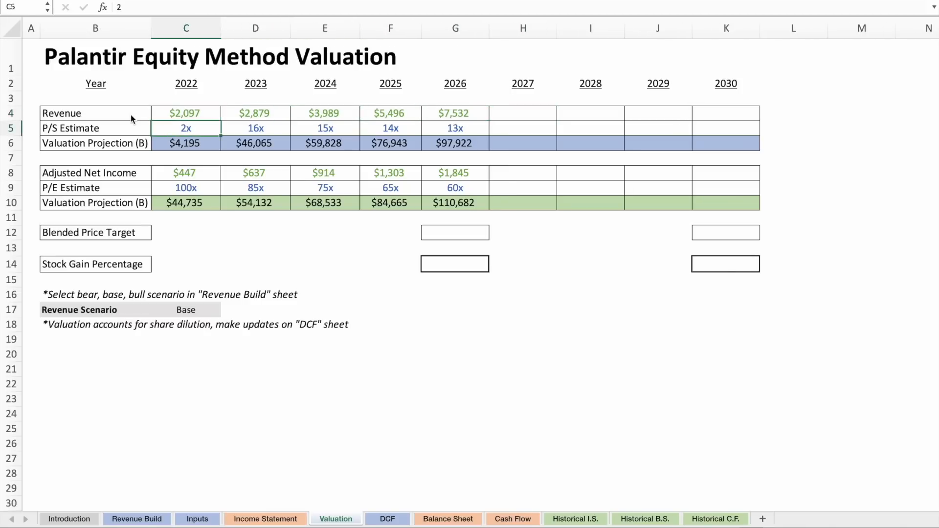
pyautogui.write('19')
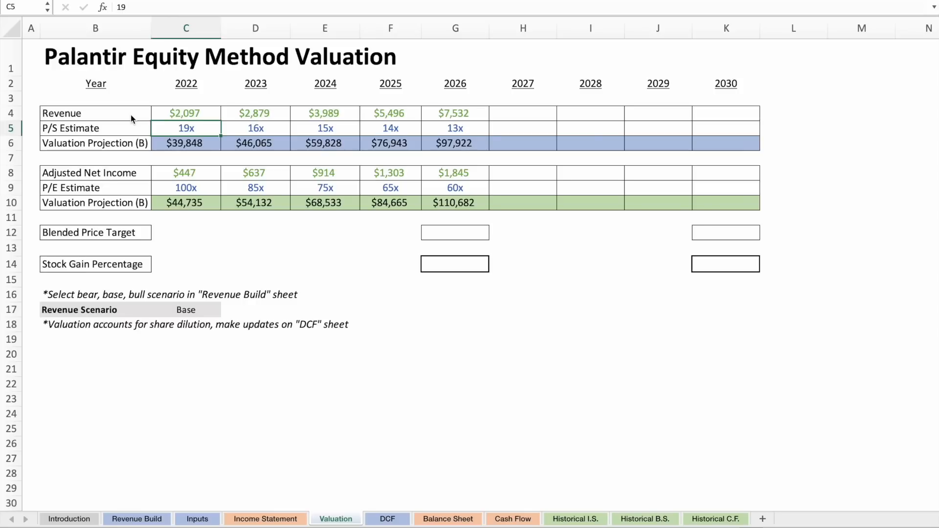
pyautogui.click(186, 113)
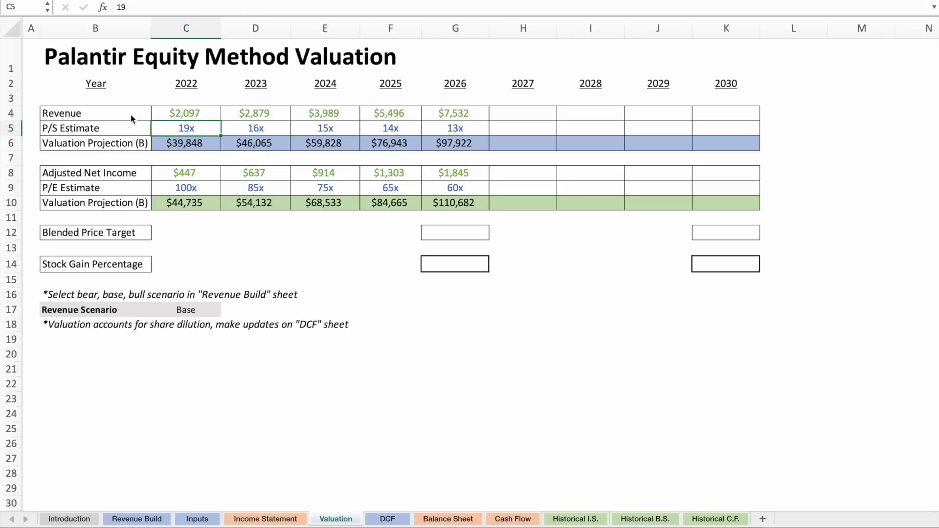
pyautogui.click(255, 127)
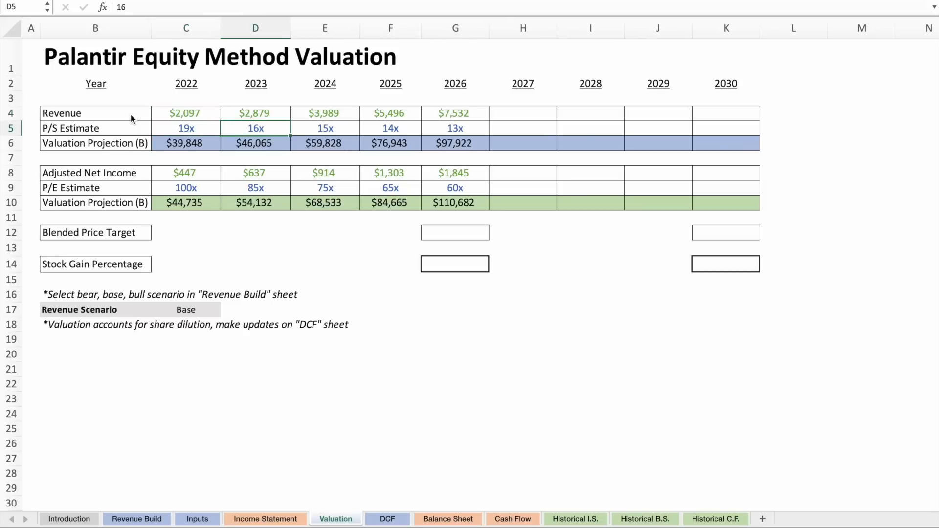
pyautogui.click(455, 127)
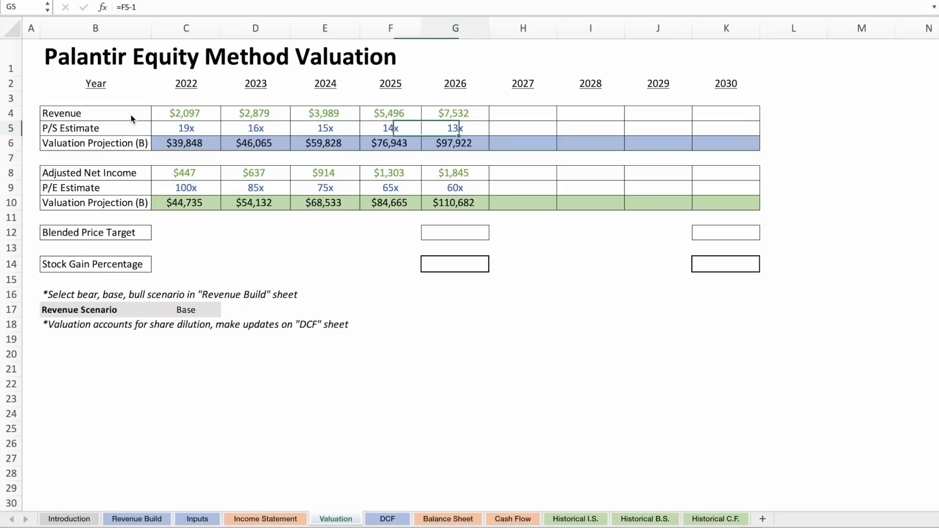
pyautogui.click(725, 128)
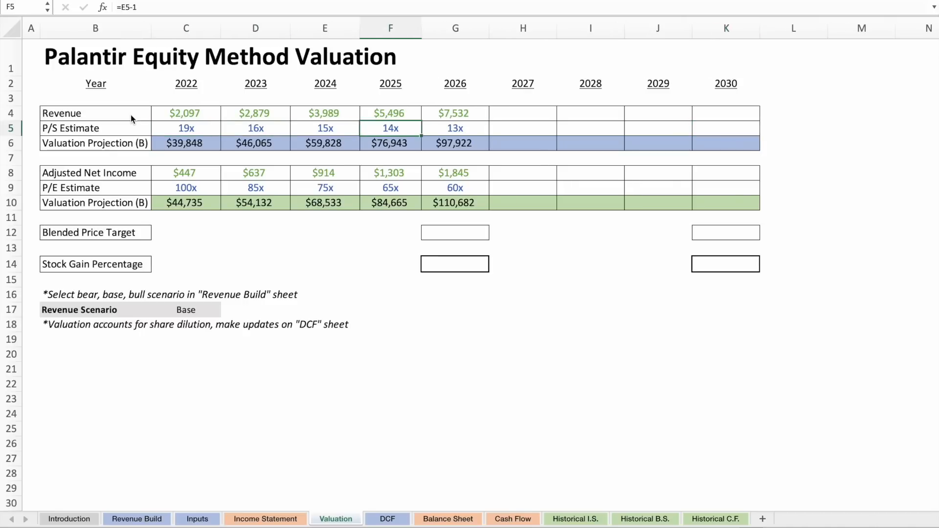
pyautogui.click(95, 127)
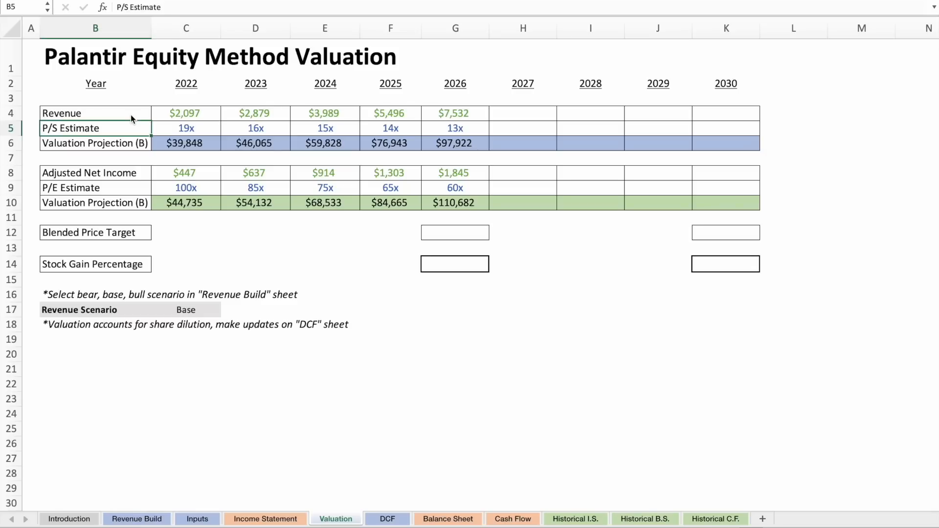
pyautogui.click(186, 127)
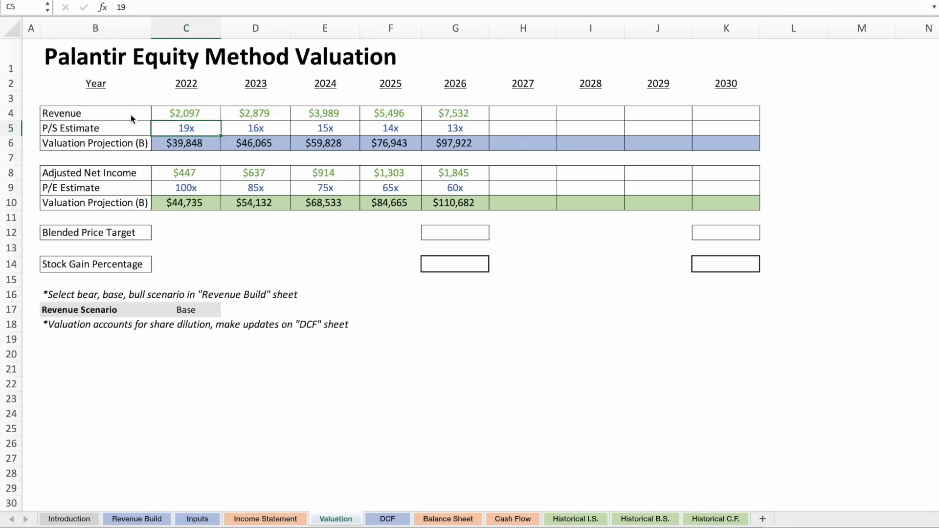
pyautogui.click(185, 173)
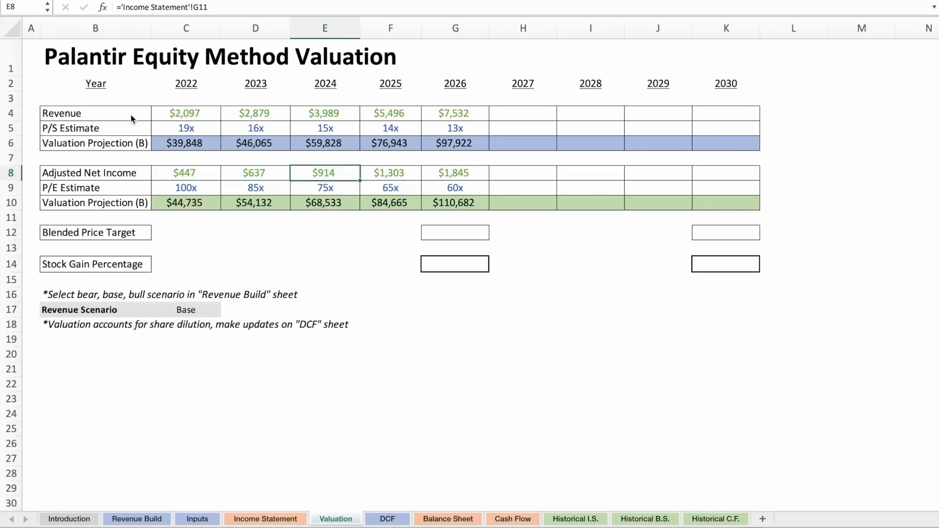
pyautogui.click(390, 172)
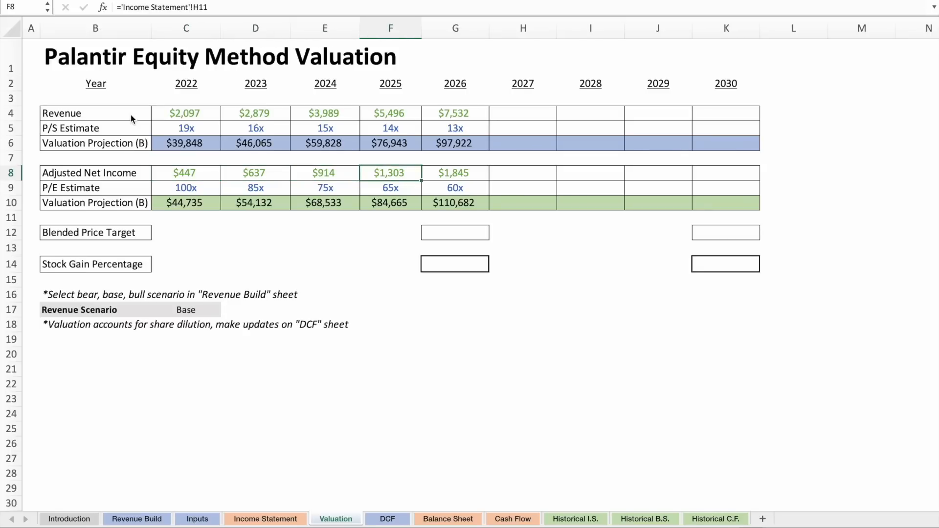
pyautogui.click(455, 172)
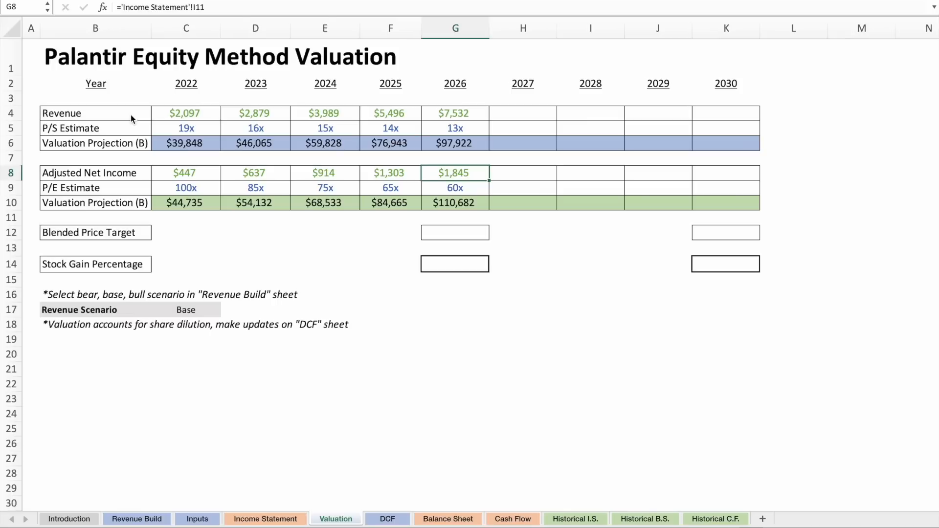
pyautogui.click(186, 172)
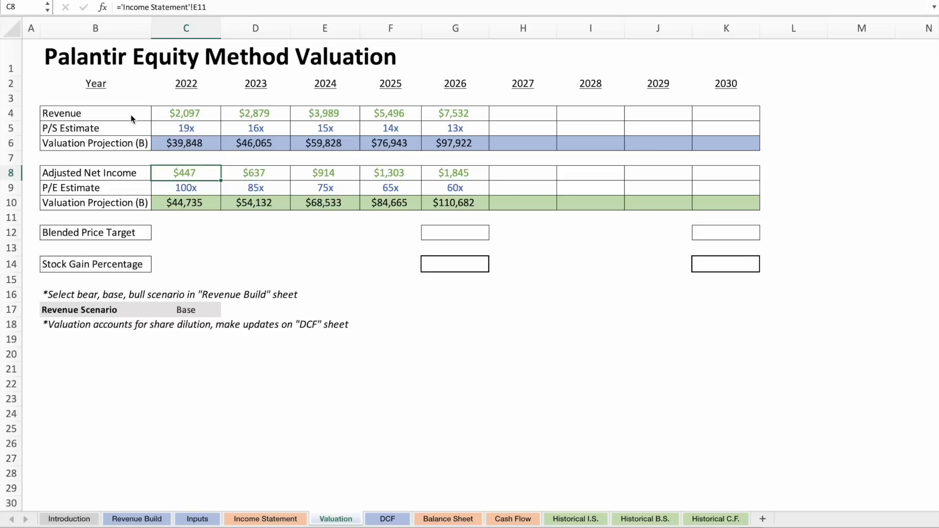
pyautogui.click(186, 188)
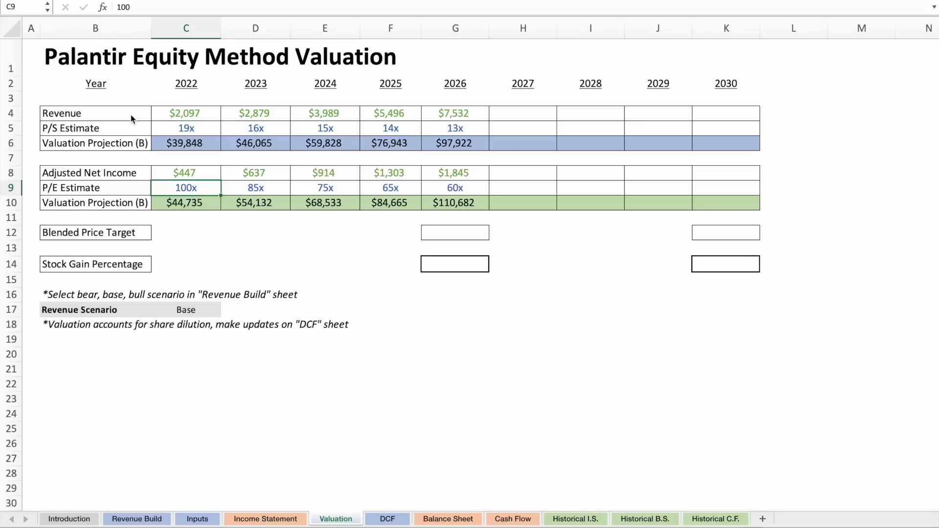
pyautogui.moveTo(214, 188)
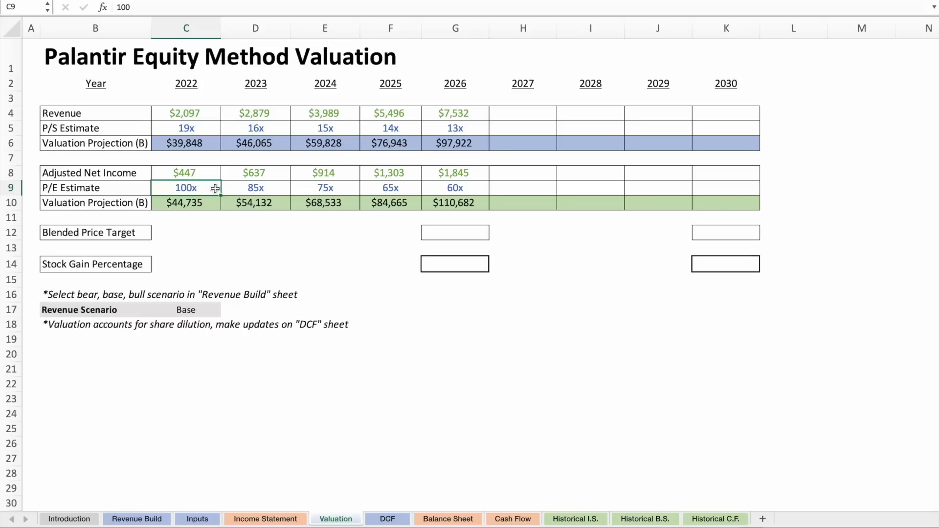
pyautogui.moveTo(186, 188); pyautogui.dragTo(455, 188)
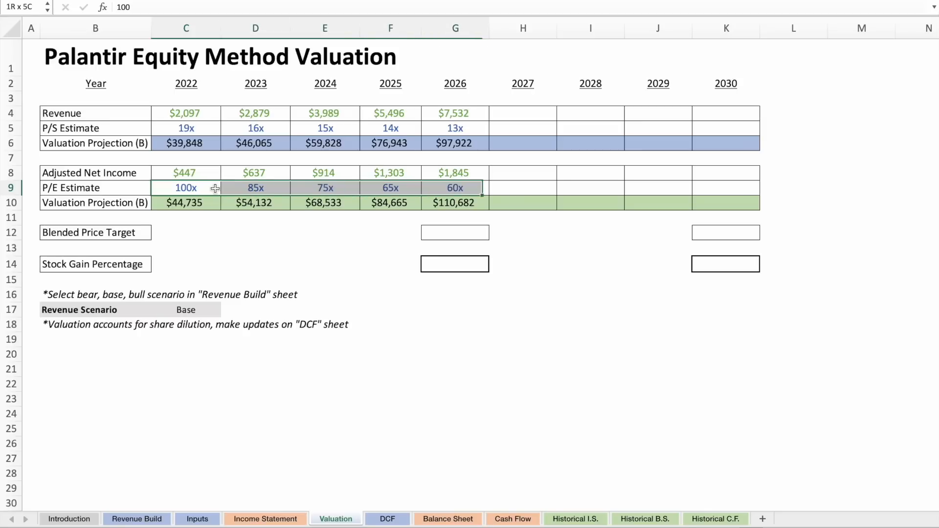
pyautogui.click(186, 188)
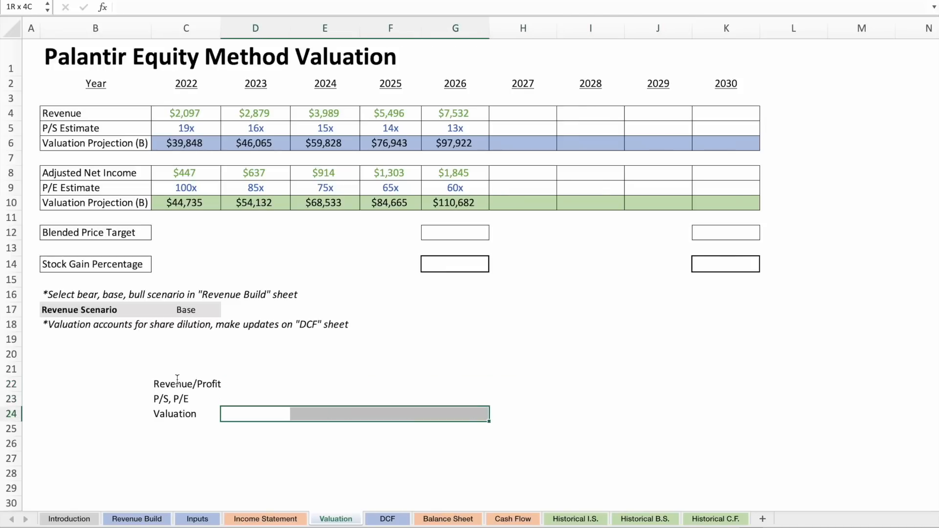
pyautogui.click(255, 383)
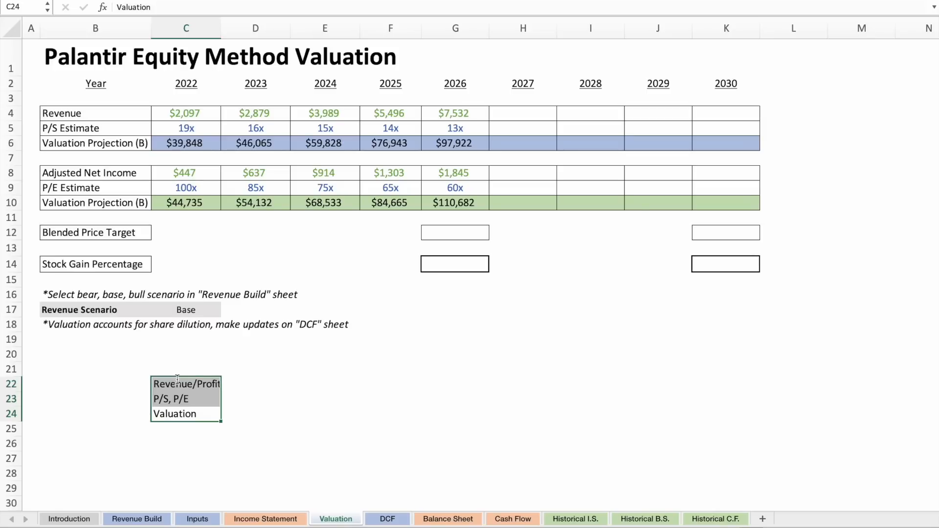
pyautogui.click(455, 233)
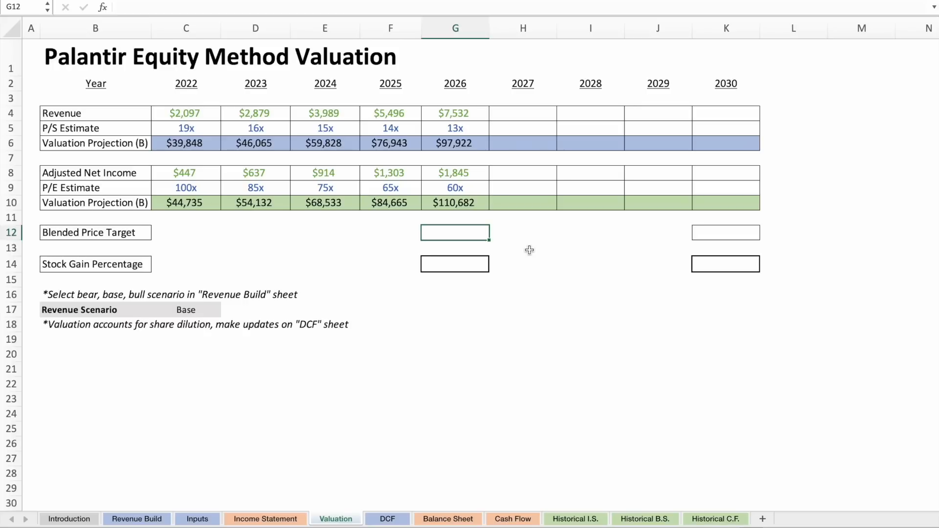
pyautogui.click(455, 143)
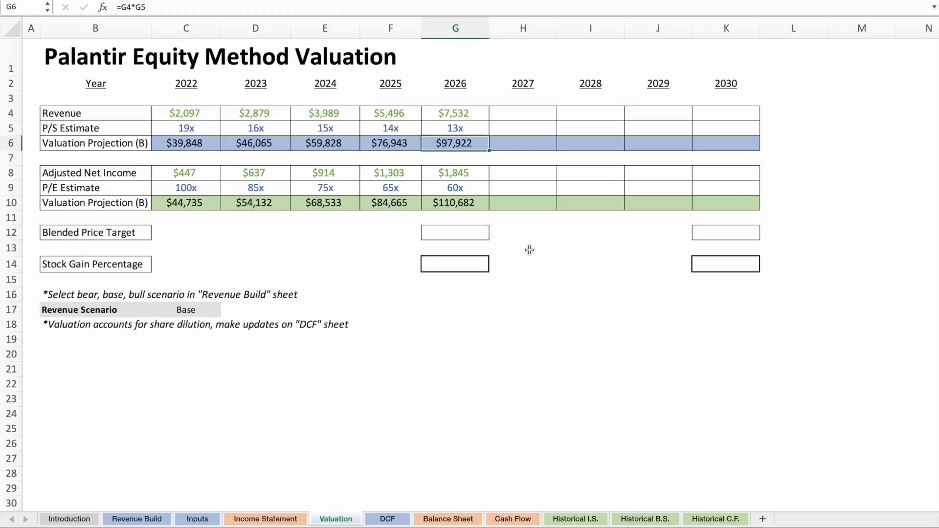
pyautogui.click(454, 128)
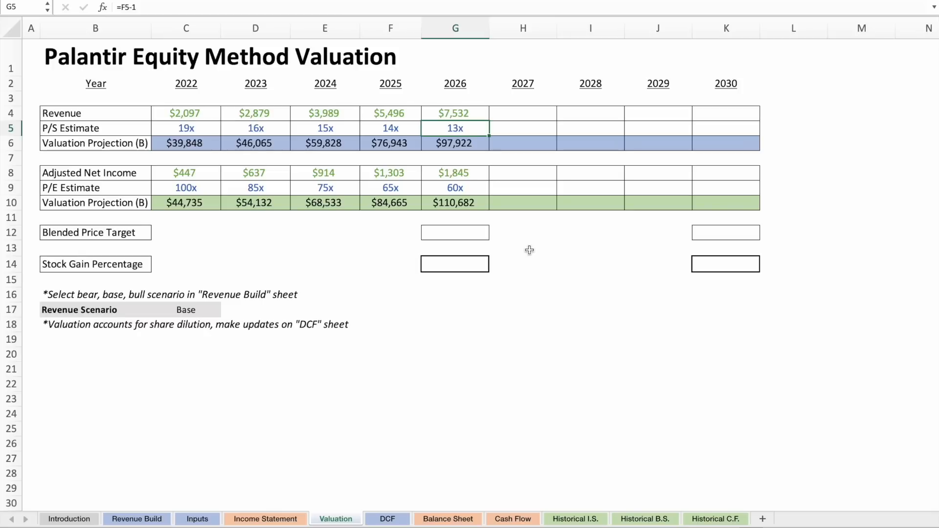
pyautogui.click(455, 142)
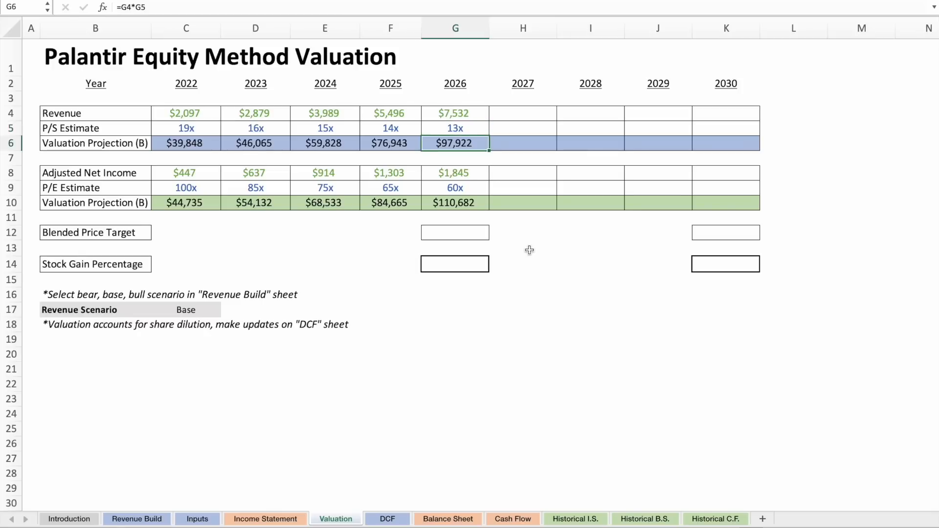
pyautogui.click(455, 232)
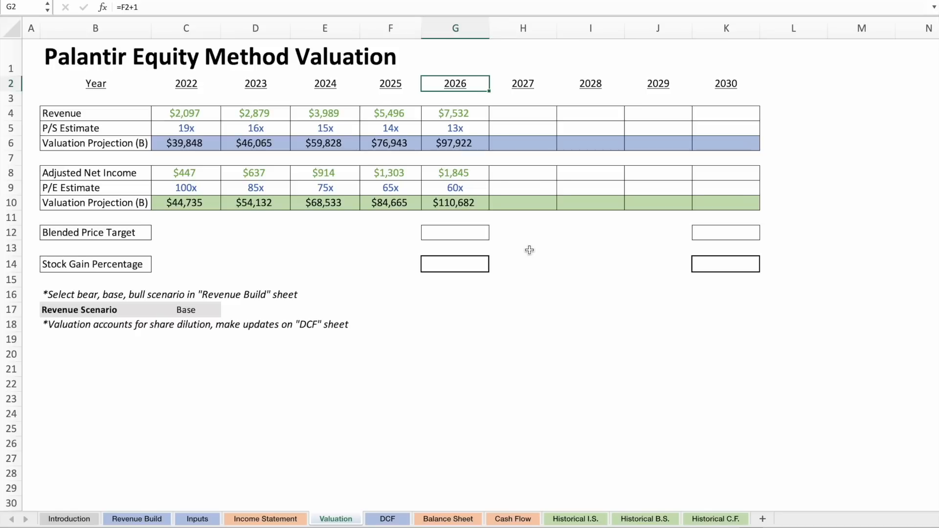
pyautogui.click(455, 113)
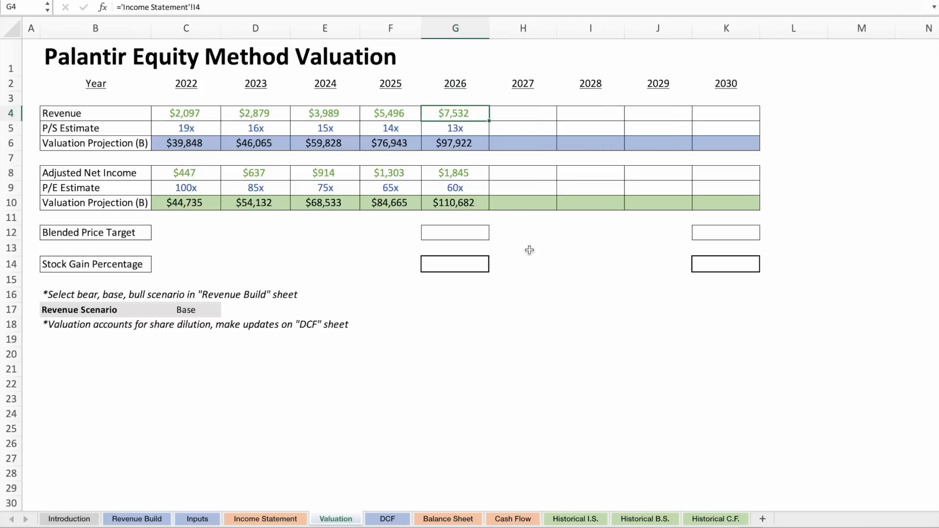
pyautogui.click(455, 143)
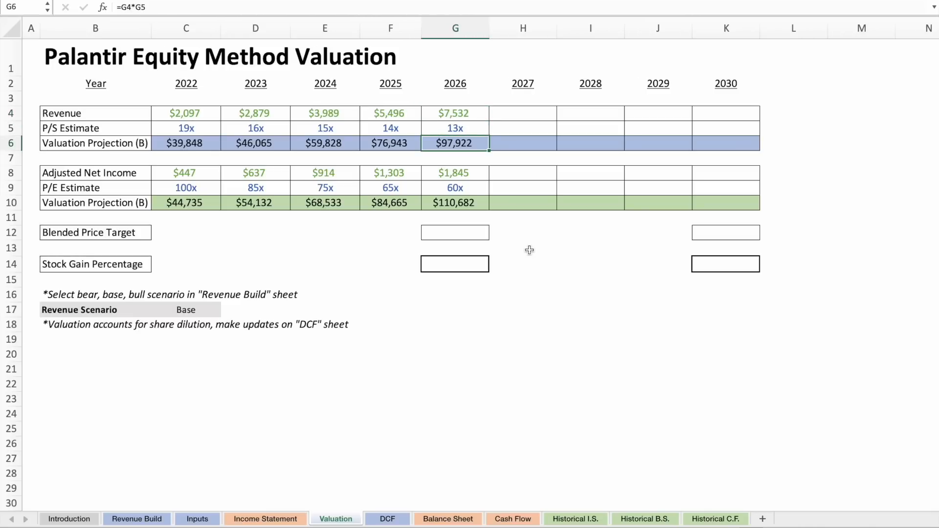
pyautogui.click(455, 172)
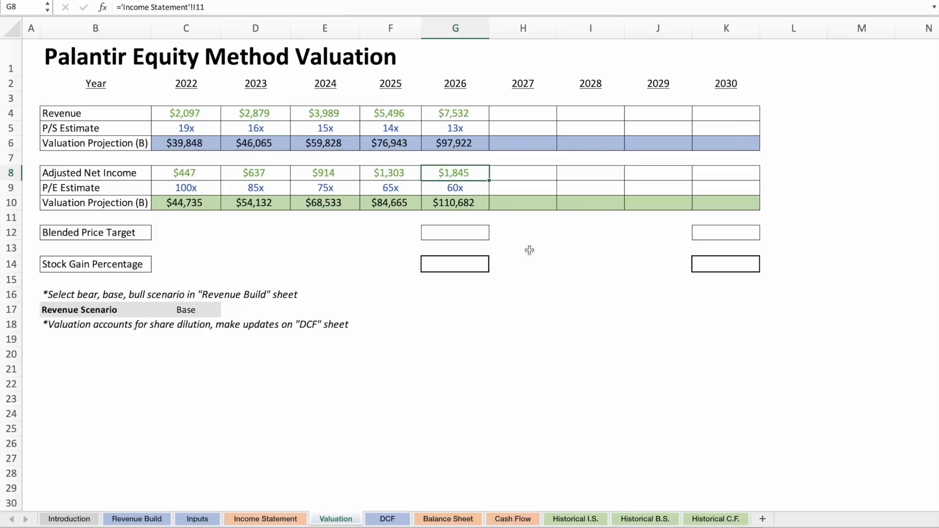
pyautogui.click(455, 188)
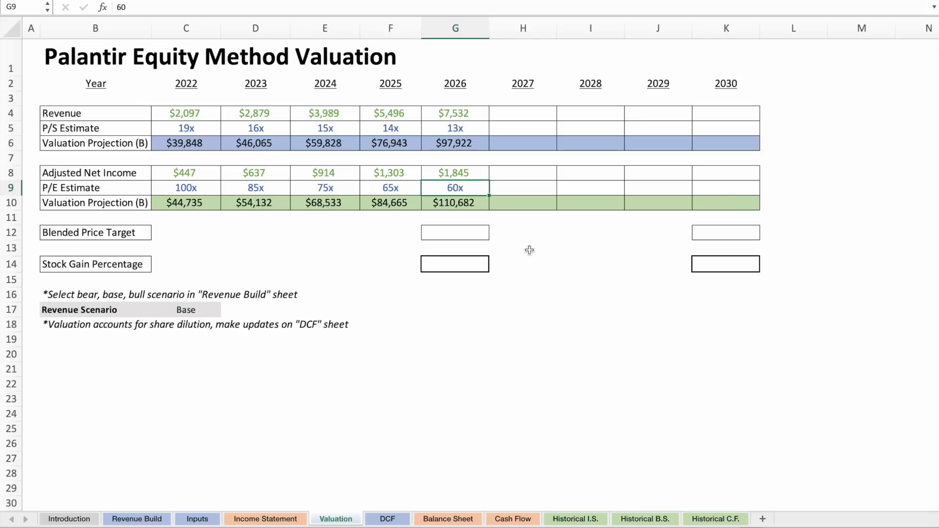
pyautogui.click(454, 202)
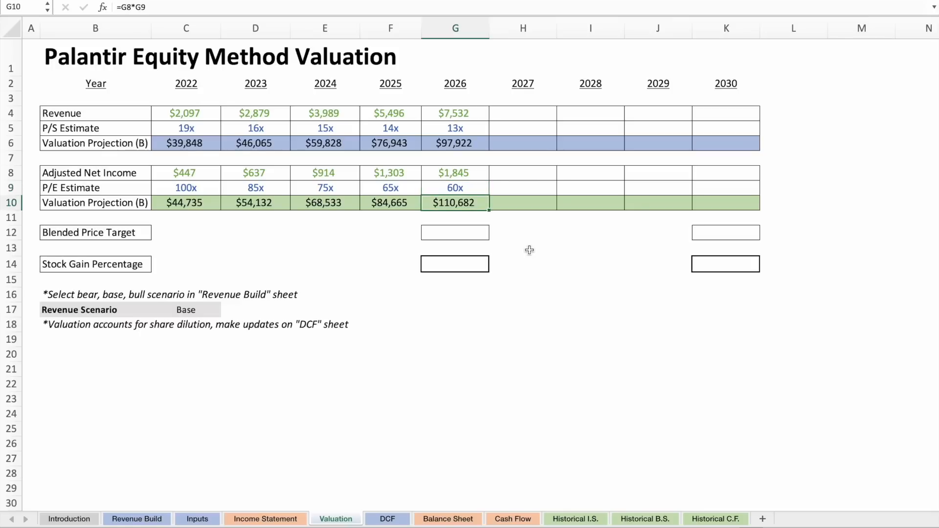
pyautogui.click(455, 233)
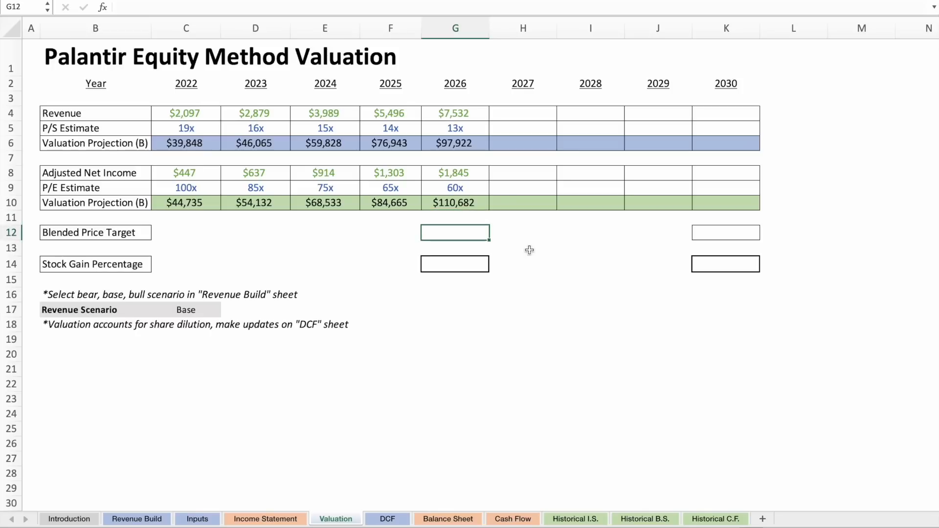
# Scroll to the Shares Outstanding block and enter the 2020/2021 label over the 202% dilution value.
pyautogui.scroll(-3)
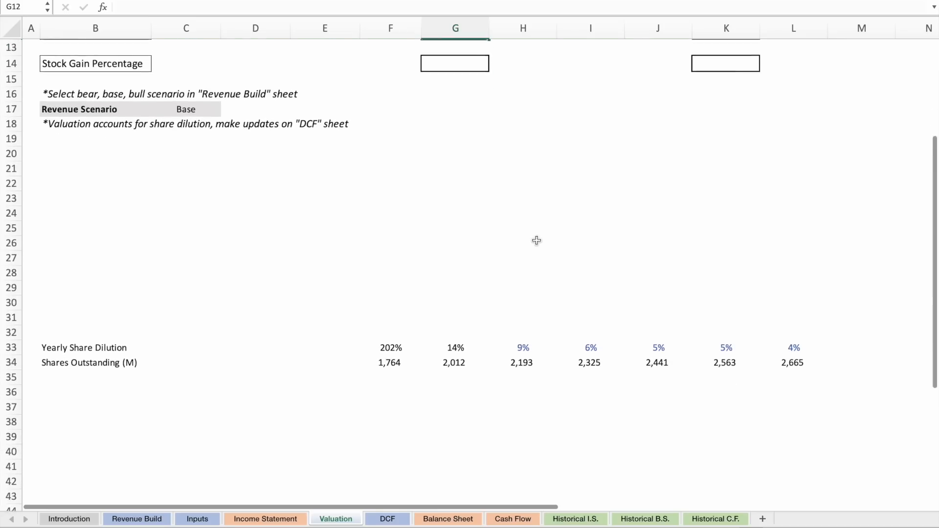
pyautogui.click(84, 348)
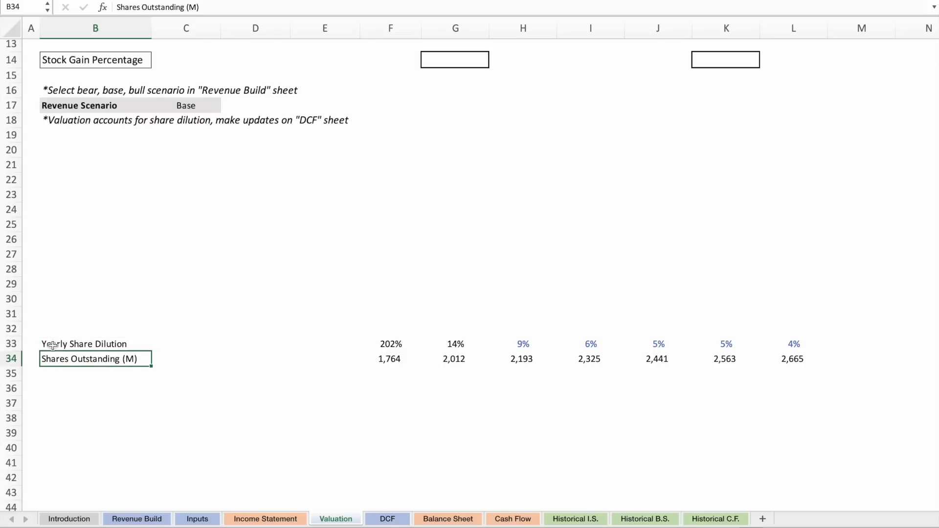
pyautogui.click(391, 343)
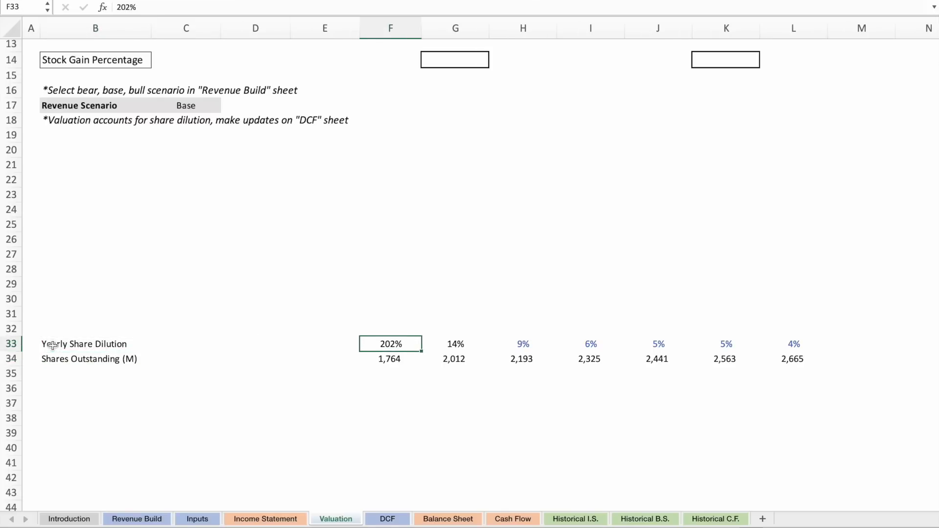
pyautogui.write('2020')
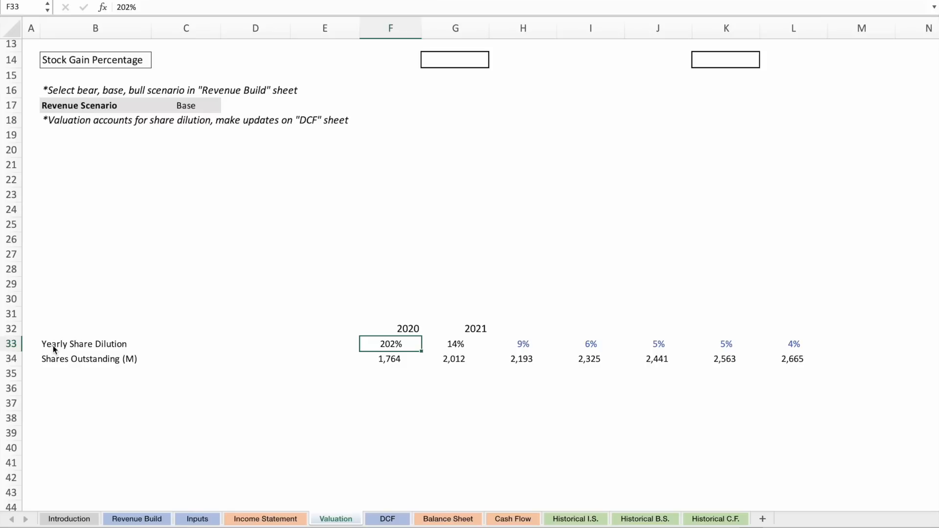
# Review the projected dilution rates and enter =L34/G34 to compute the final-to-2021 shares ratio of 1.32478164.
pyautogui.click(455, 344)
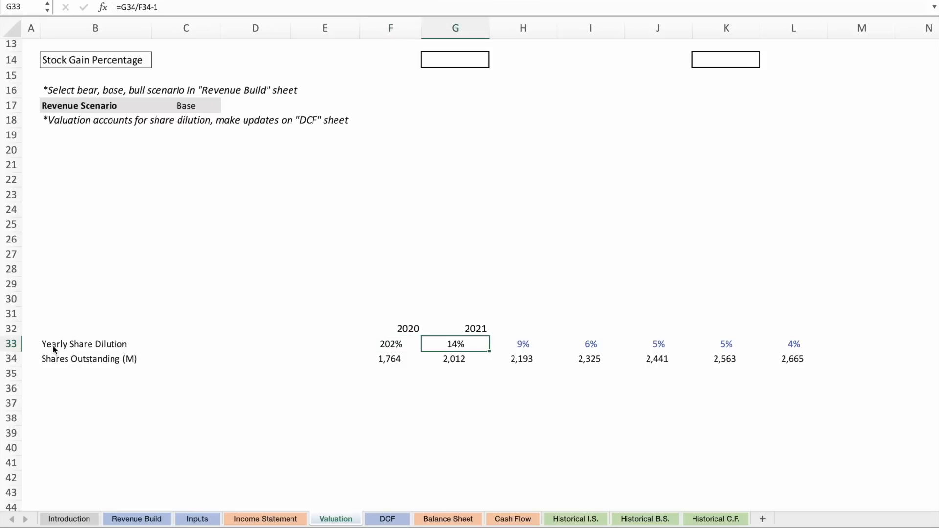
pyautogui.click(522, 344)
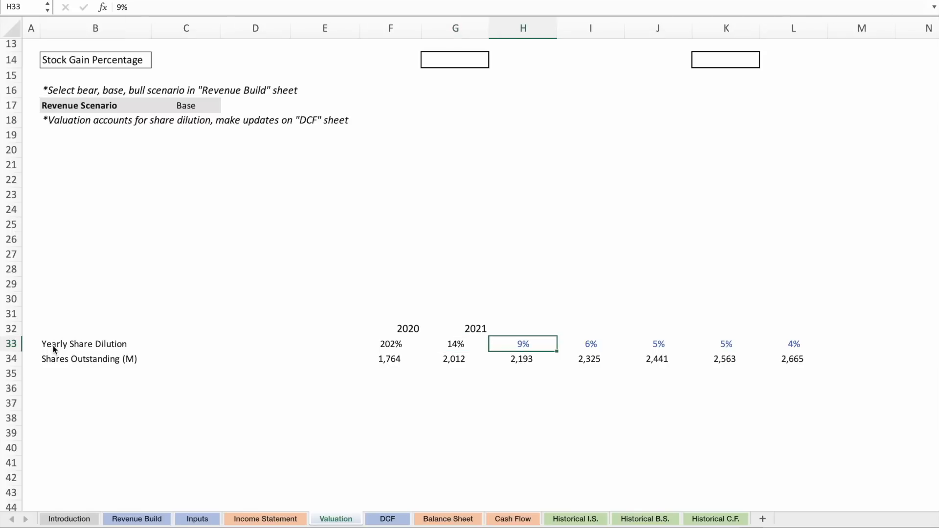
pyautogui.moveTo(522, 343); pyautogui.dragTo(794, 344)
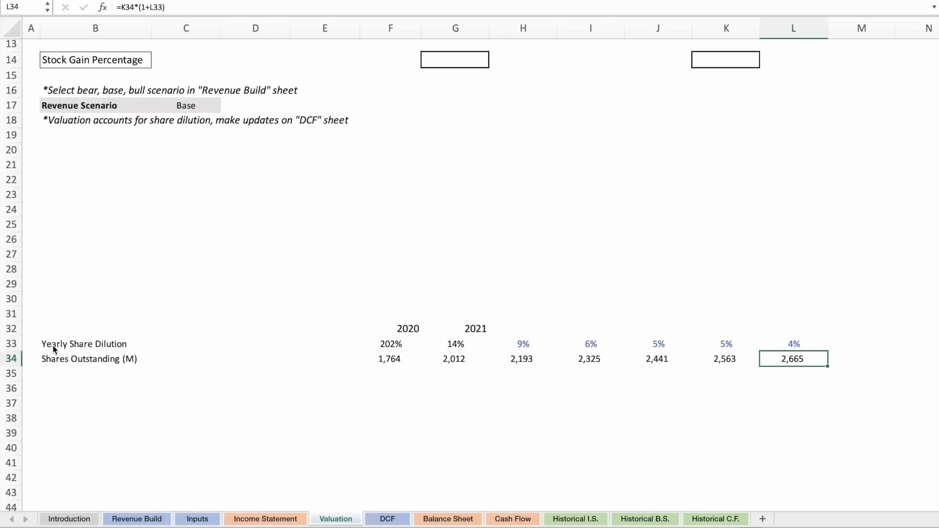
pyautogui.write('=L34/G34')
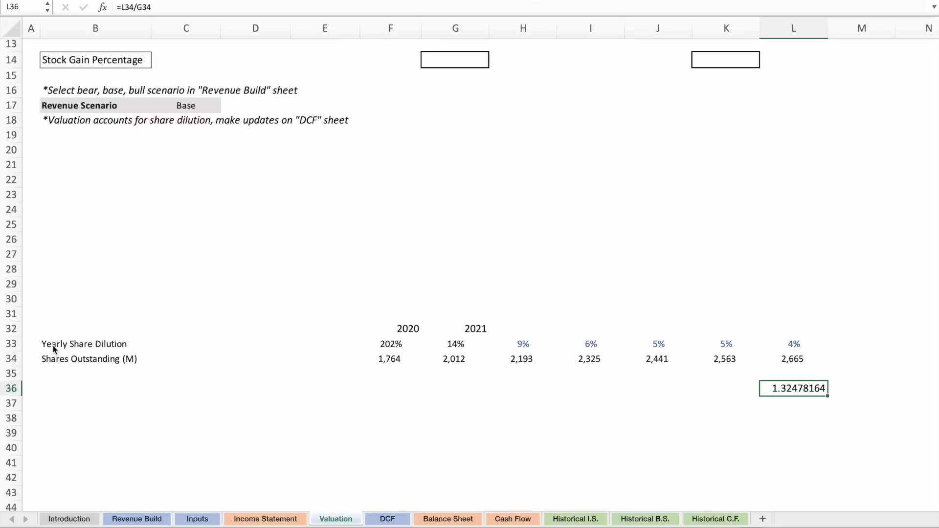
pyautogui.click(793, 344)
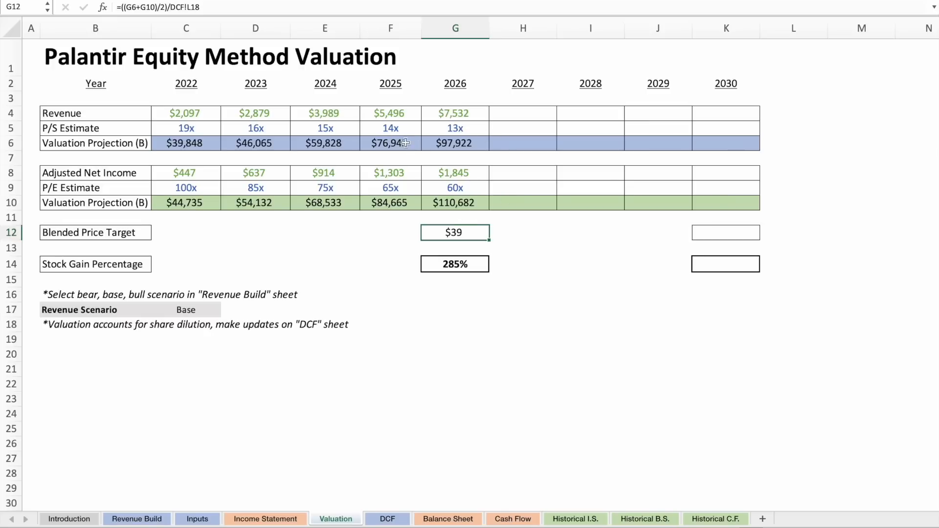
pyautogui.moveTo(538, 156)
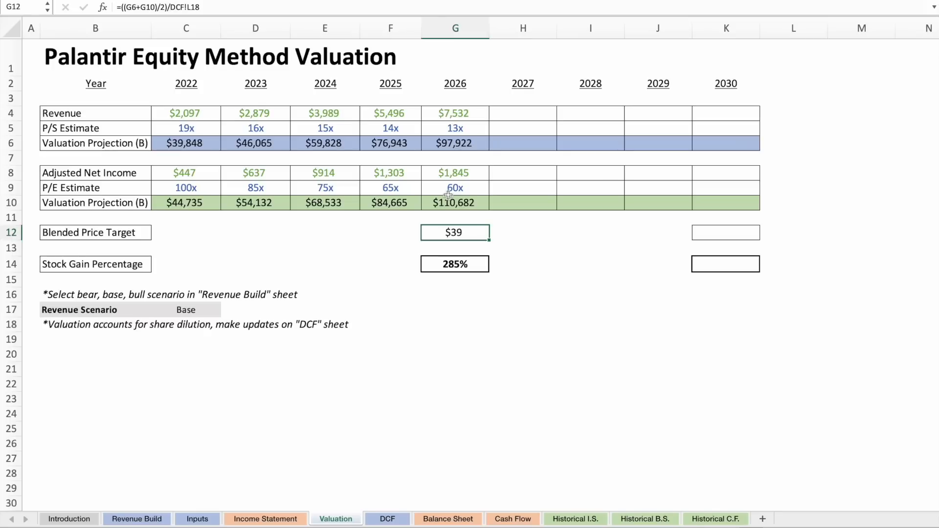
# Check the 285% stock gain formula dividing the $39 blended target by the Inputs share price minus one.
pyautogui.click(455, 264)
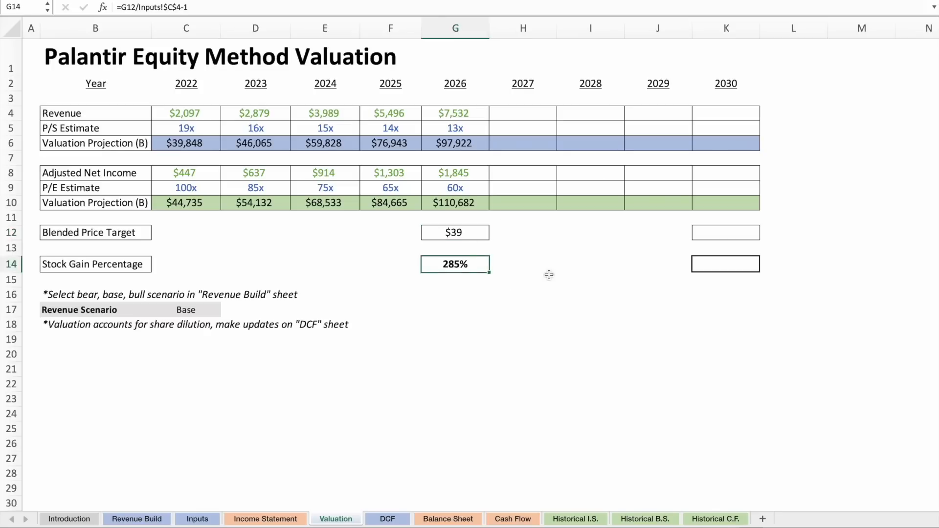